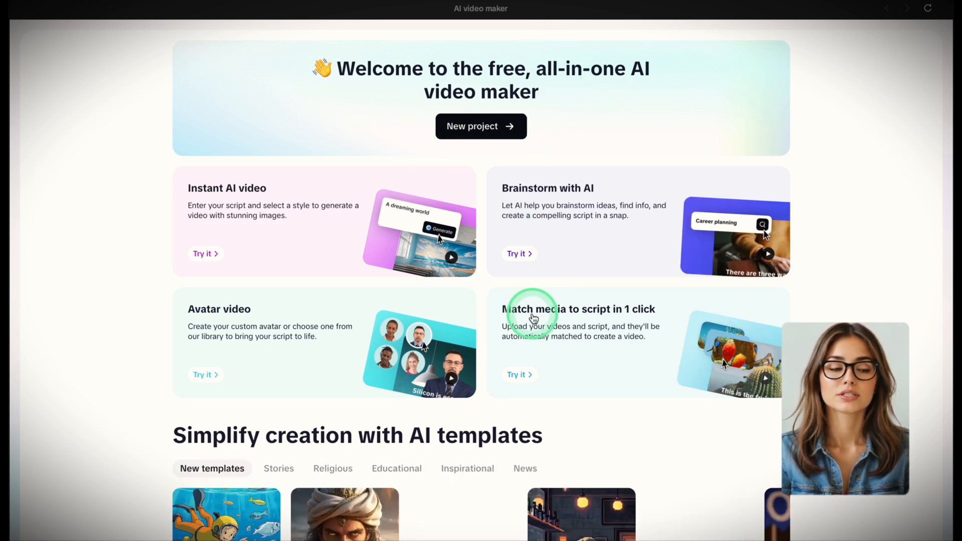
Explore the instant AI video setup and its Cartoon 3D visual style on the welcome page.
scroll(down, 3)
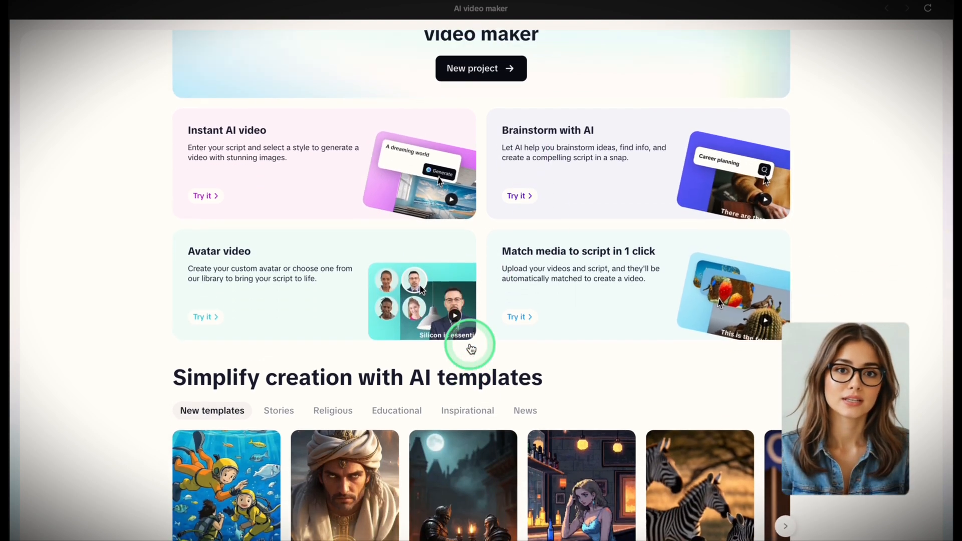
scroll(down, 3)
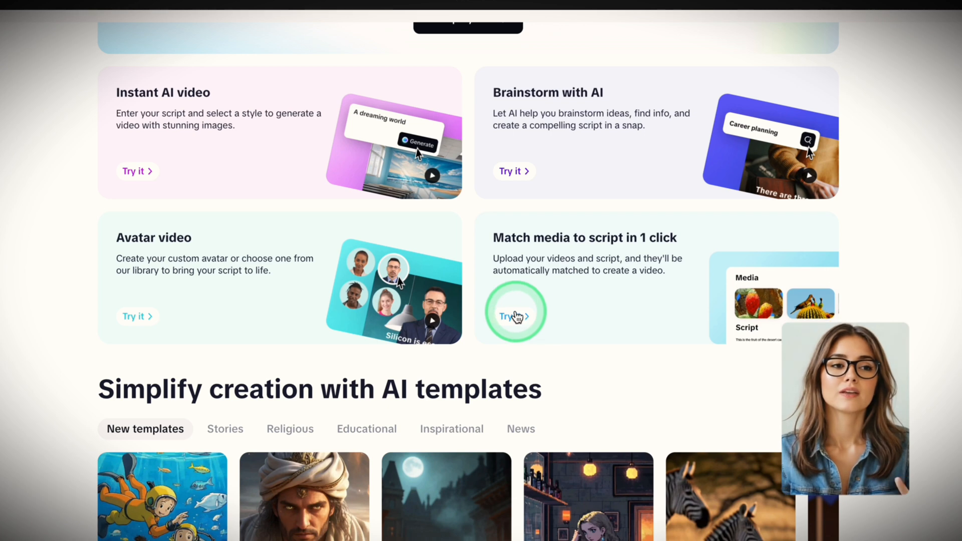
scroll(up, 3)
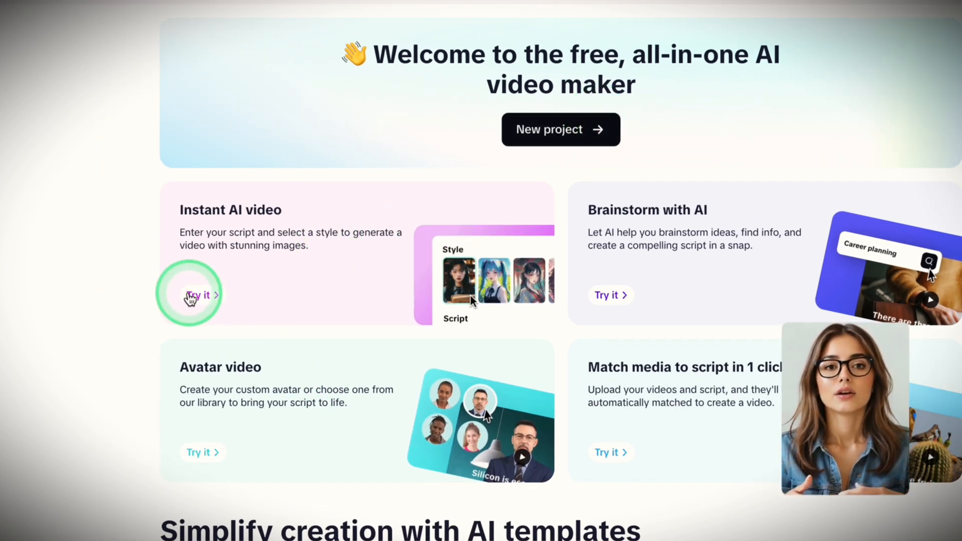
click(199, 295)
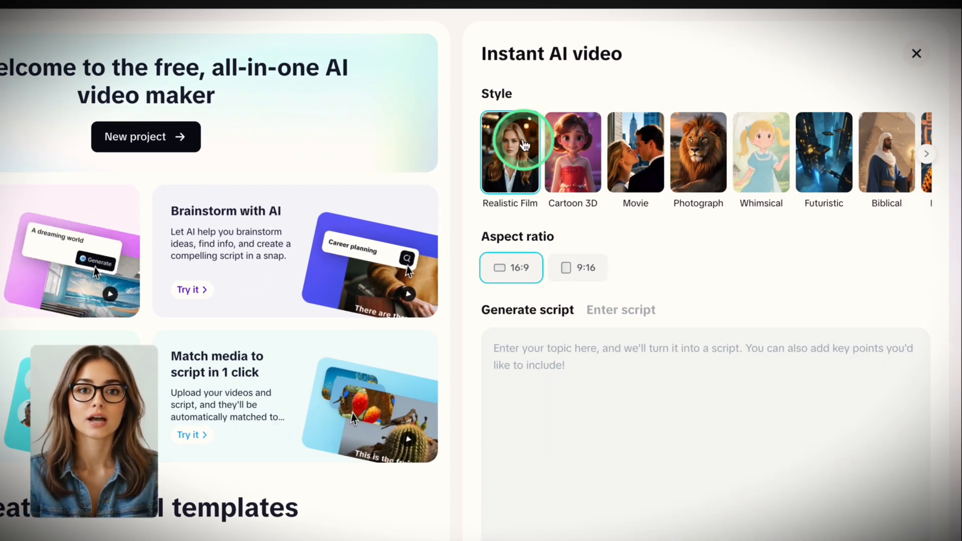
click(926, 153)
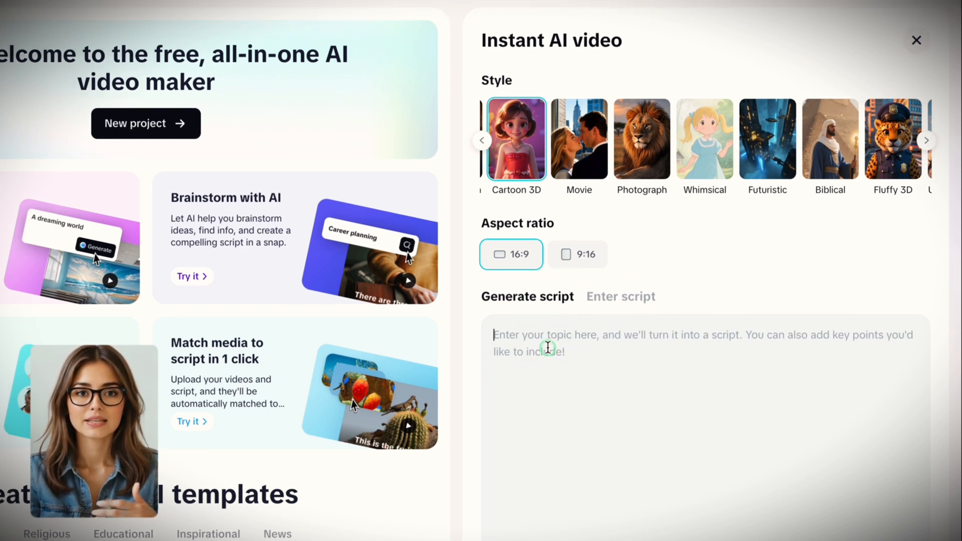
scroll(down, 3)
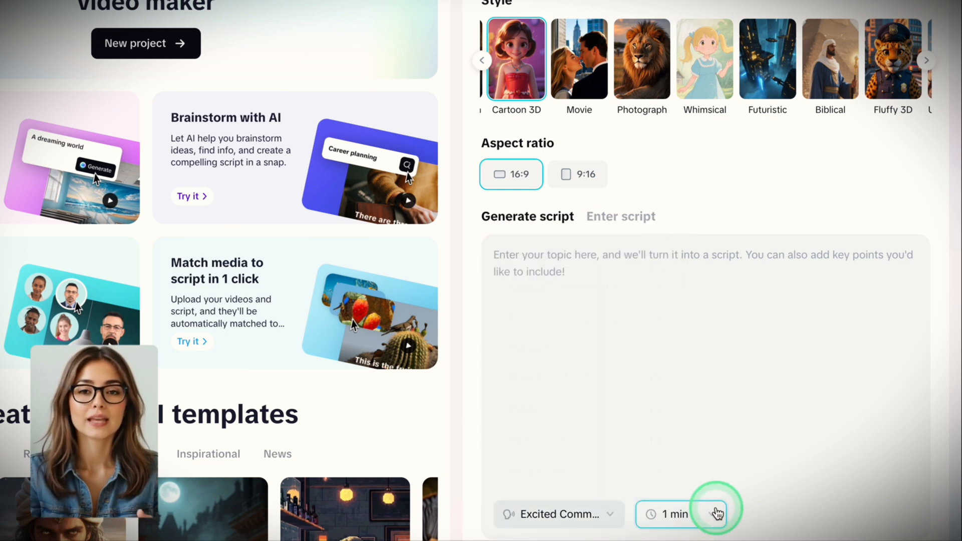
mouse_move(782, 437)
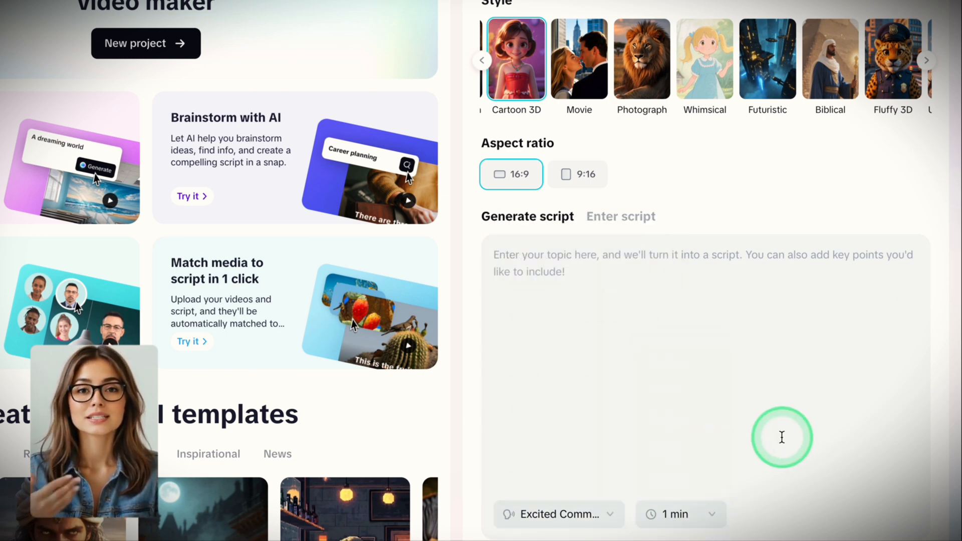
mouse_move(864, 531)
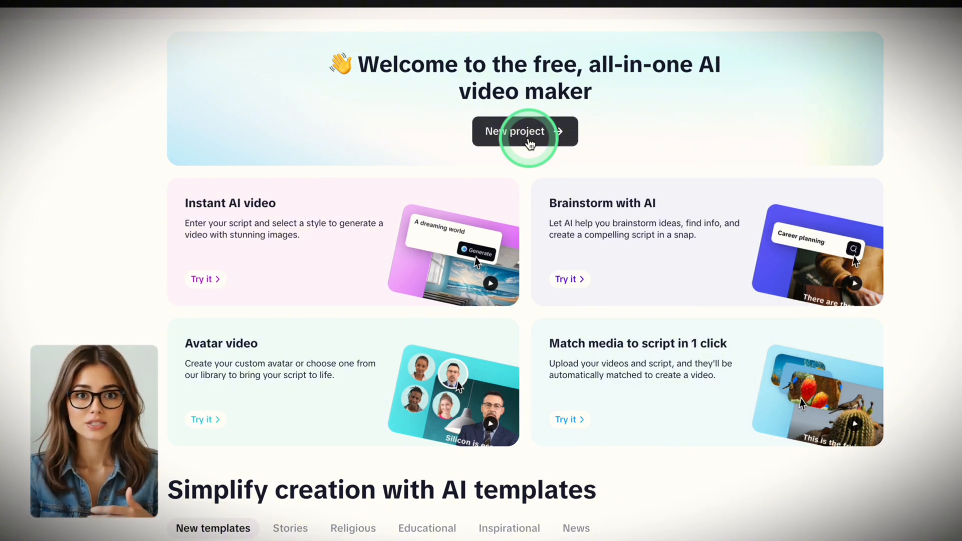
Start a new blank video project and go to its empty Script section.
scroll(down, 3)
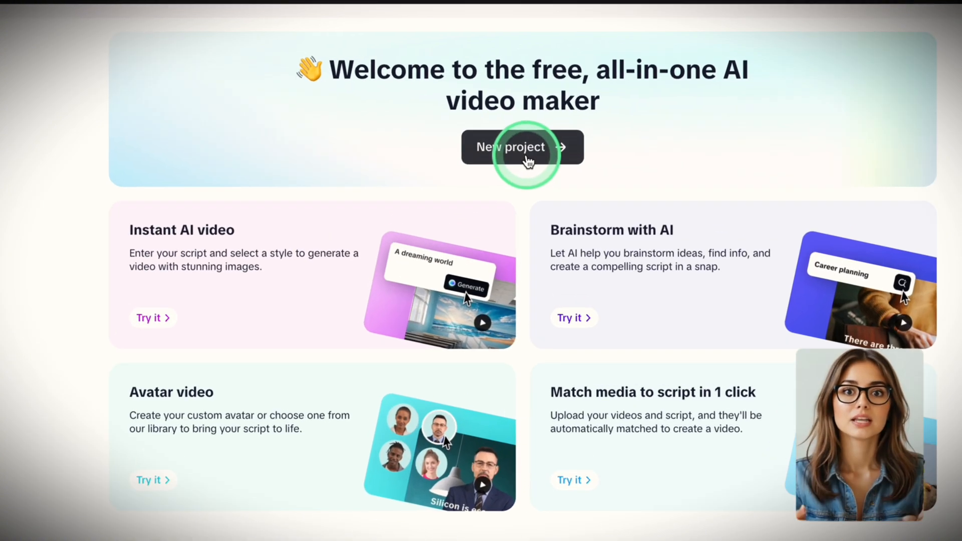
click(522, 146)
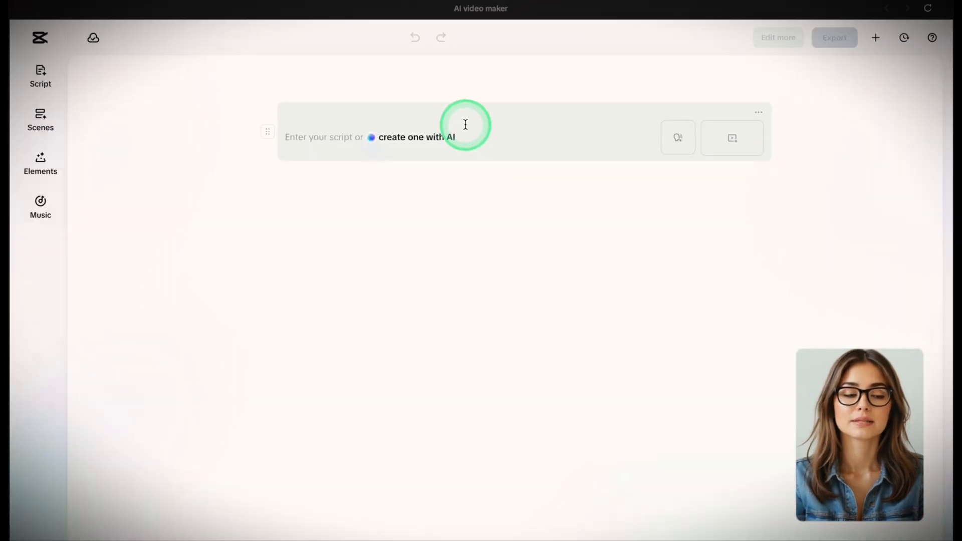
mouse_move(303, 140)
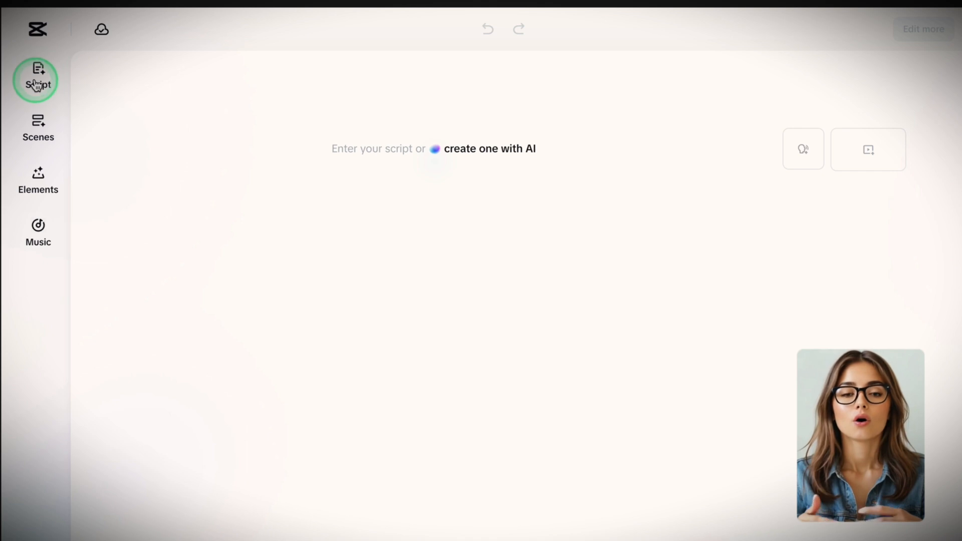
click(445, 163)
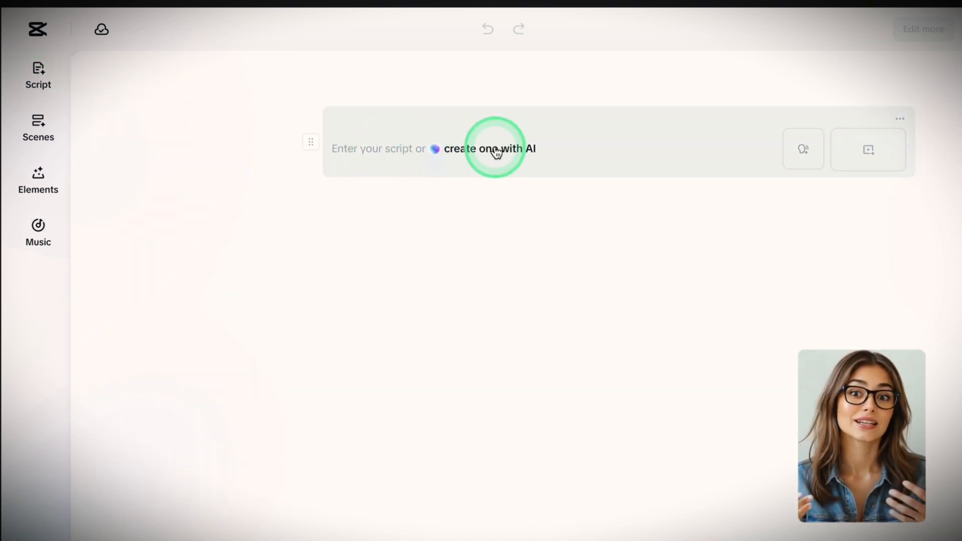
Start an AI script with the topic 'Woman Warrior Aya', keeping the key points and 3 min length.
click(489, 148)
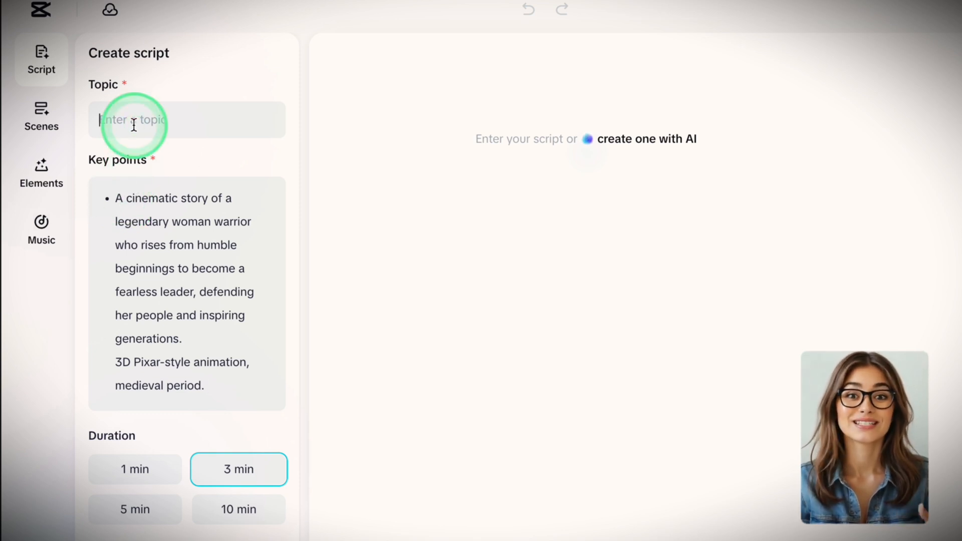
text(Woman)
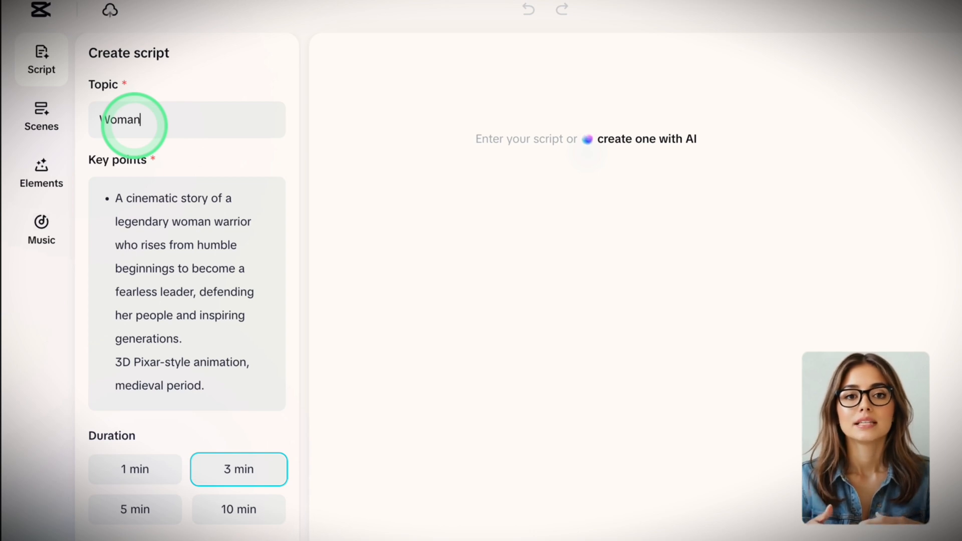
text(W)
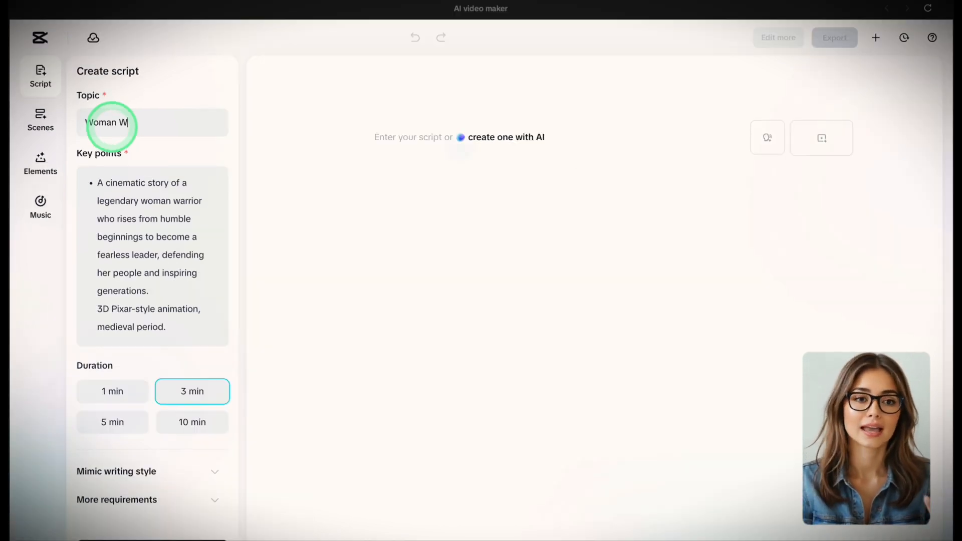
text(arrior)
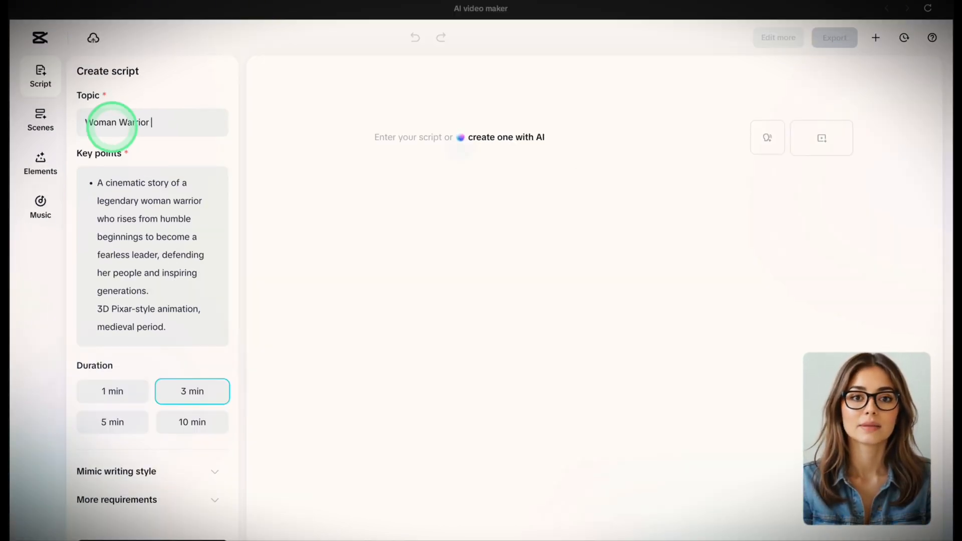
text(Aya)
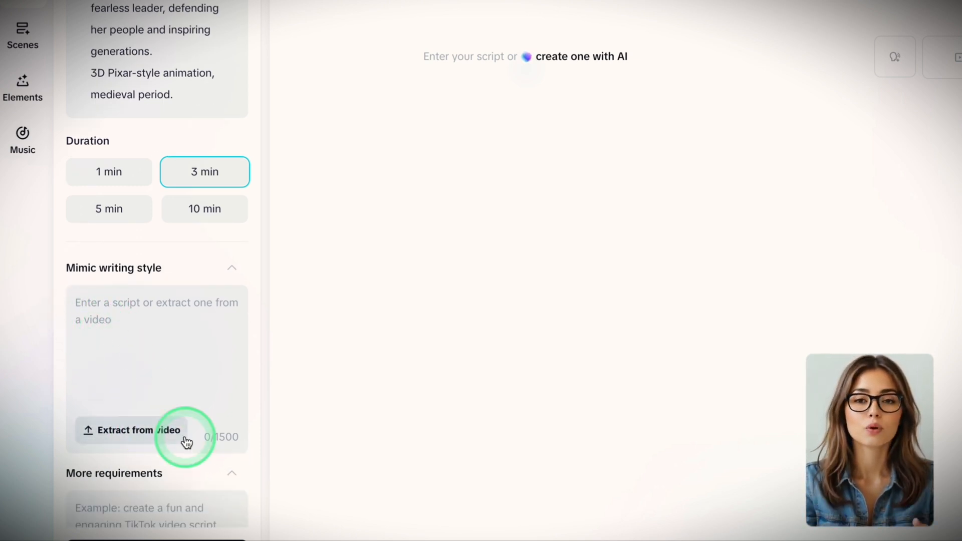
Add YouTube under More requirements and generate the Aya story script.
scroll(down, 3)
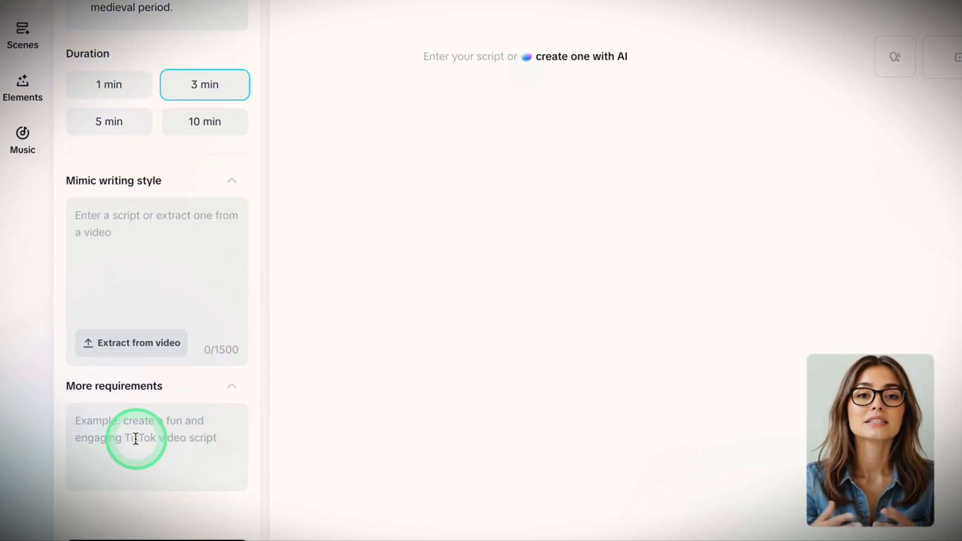
text(T)
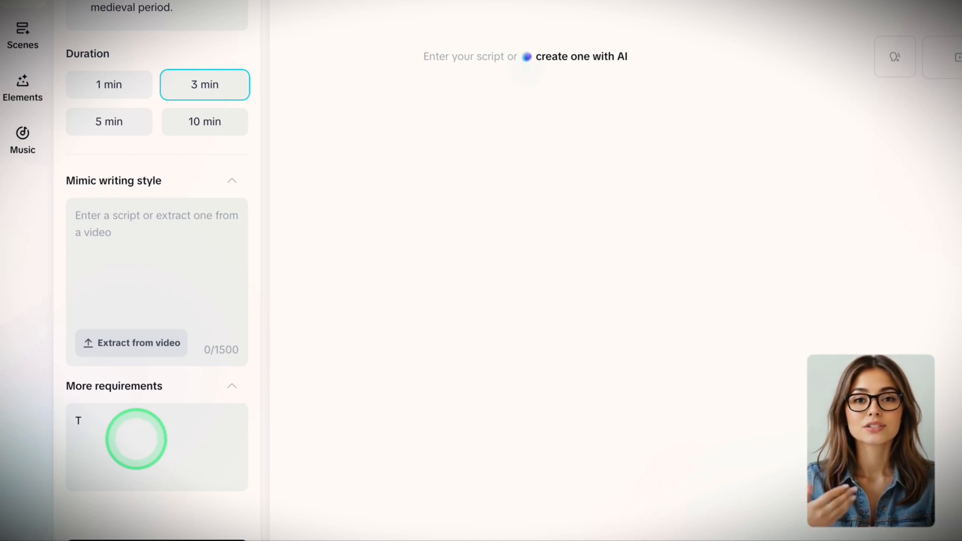
text(You t)
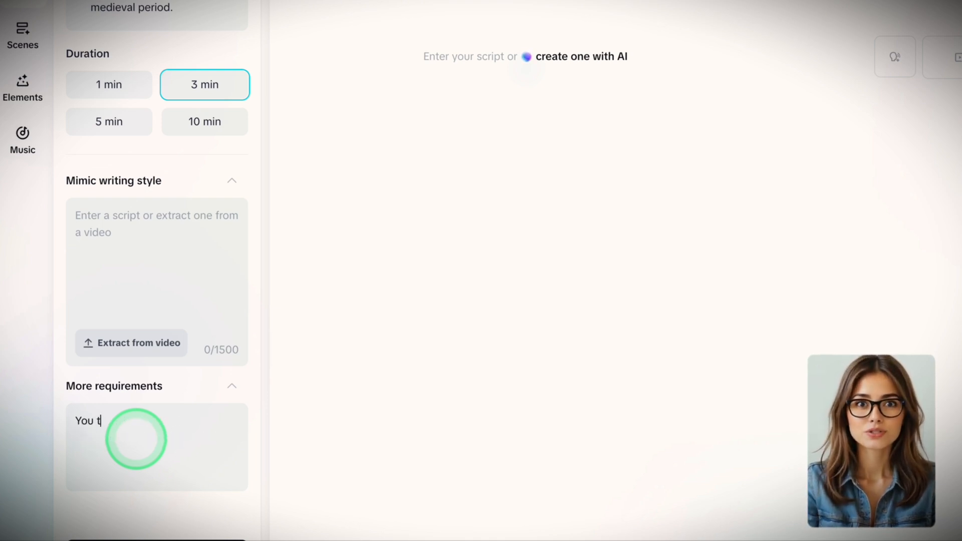
click(153, 504)
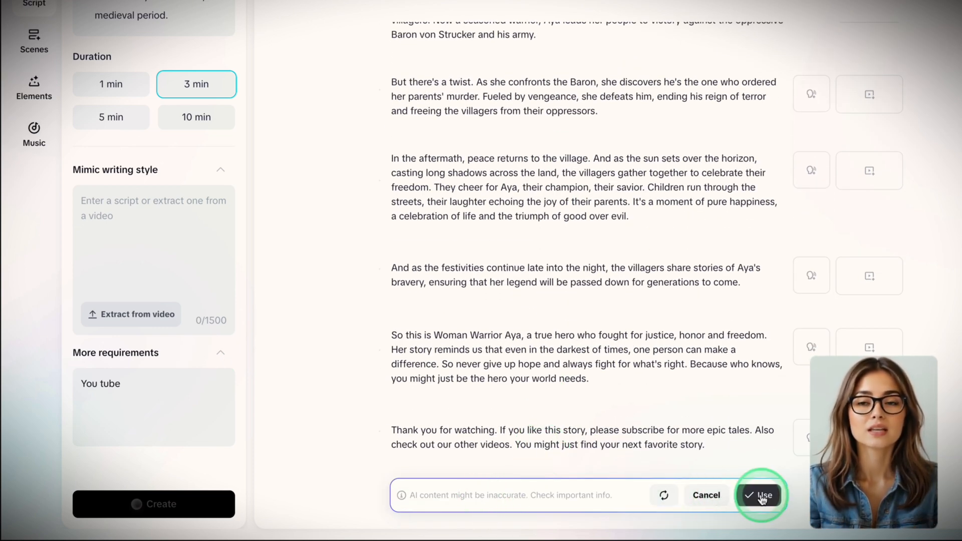
Accept the Aya script and narrate every scene with the Knightley voice.
click(761, 495)
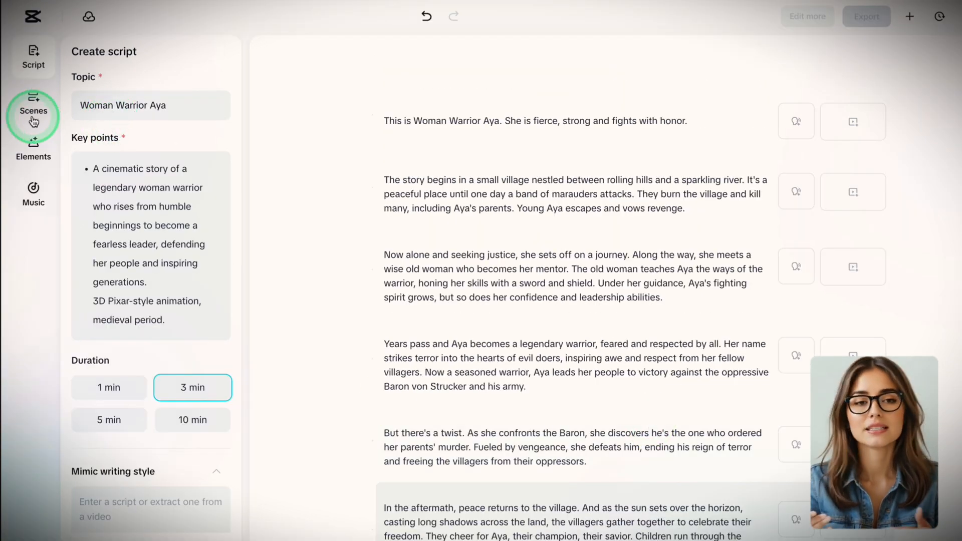
click(33, 112)
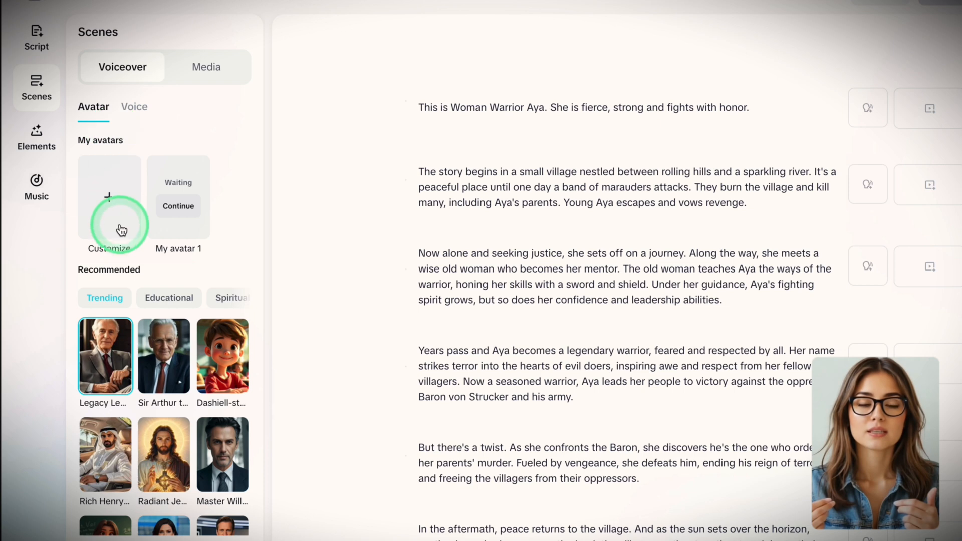
mouse_move(129, 111)
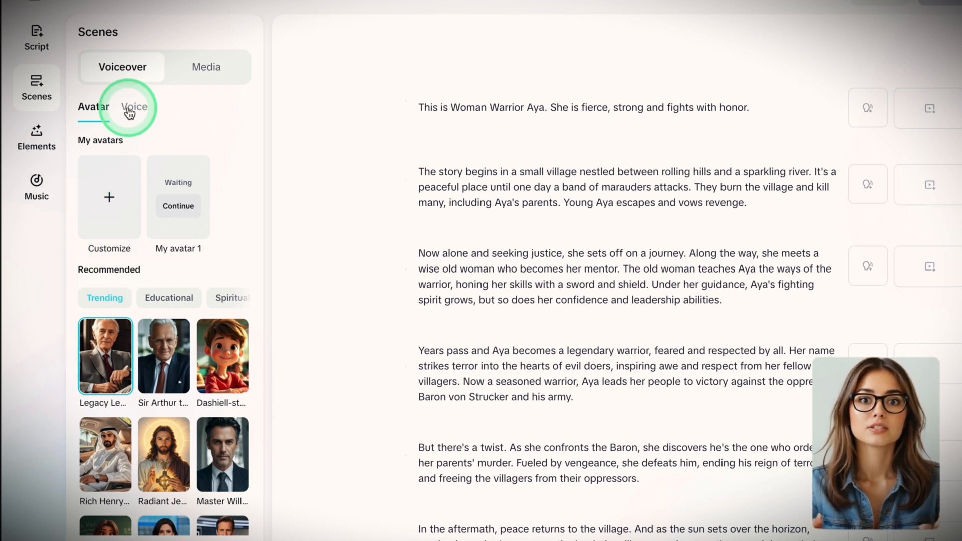
click(133, 106)
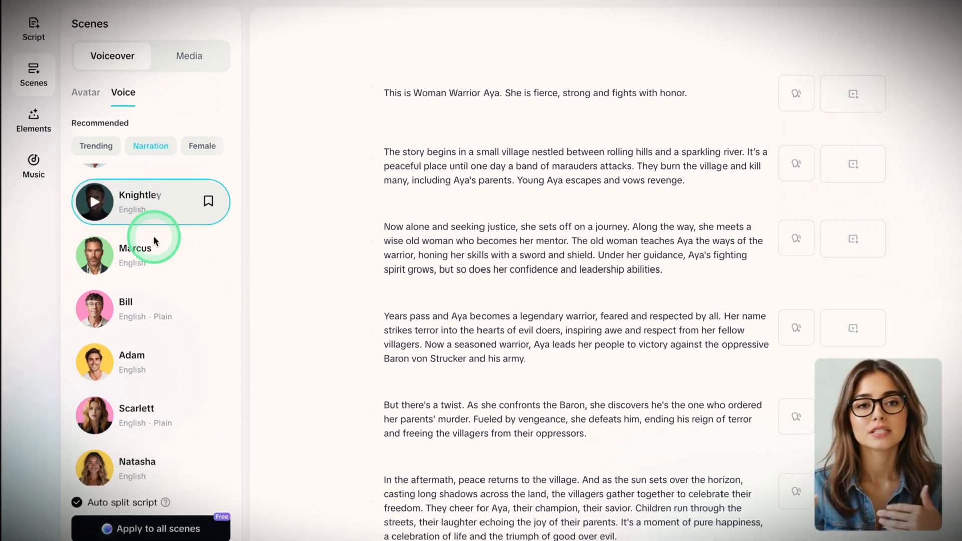
click(149, 529)
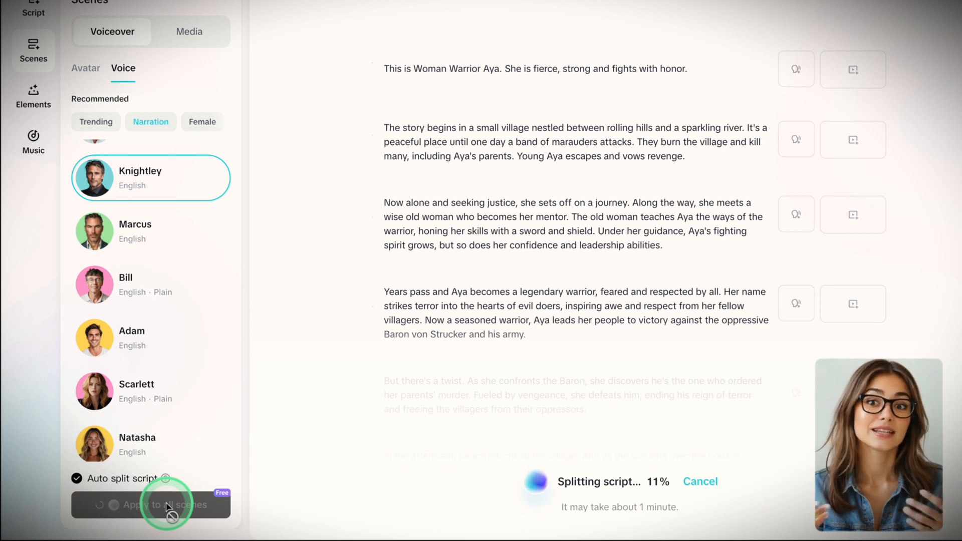
click(150, 505)
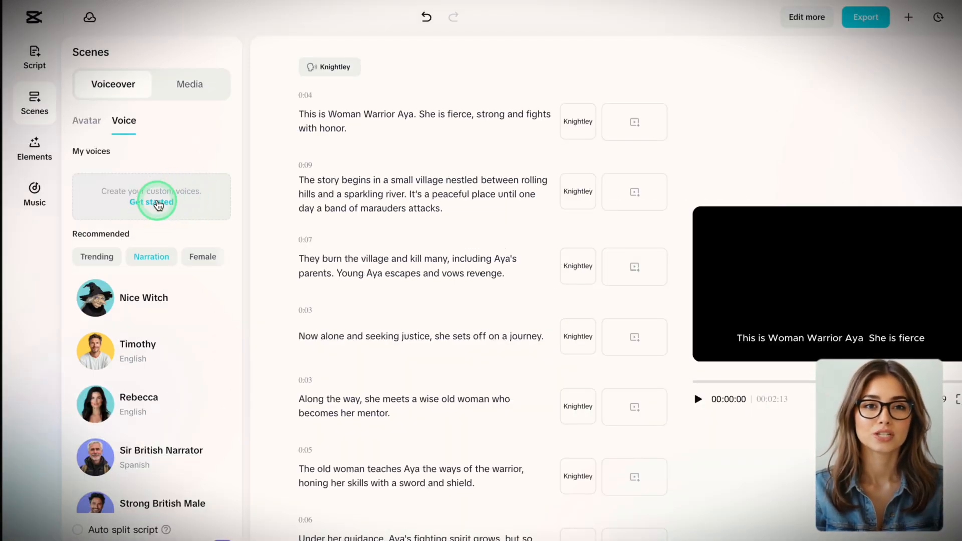
click(151, 201)
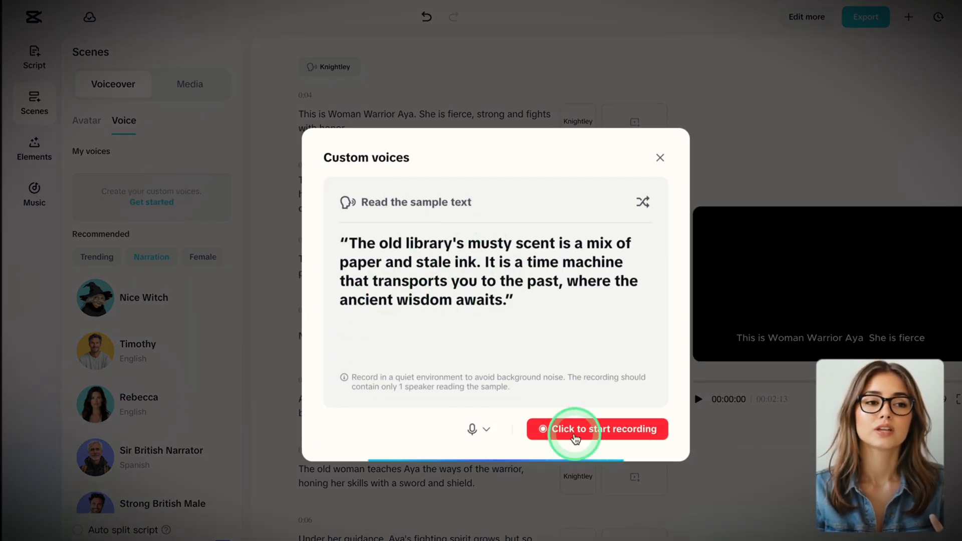
click(661, 157)
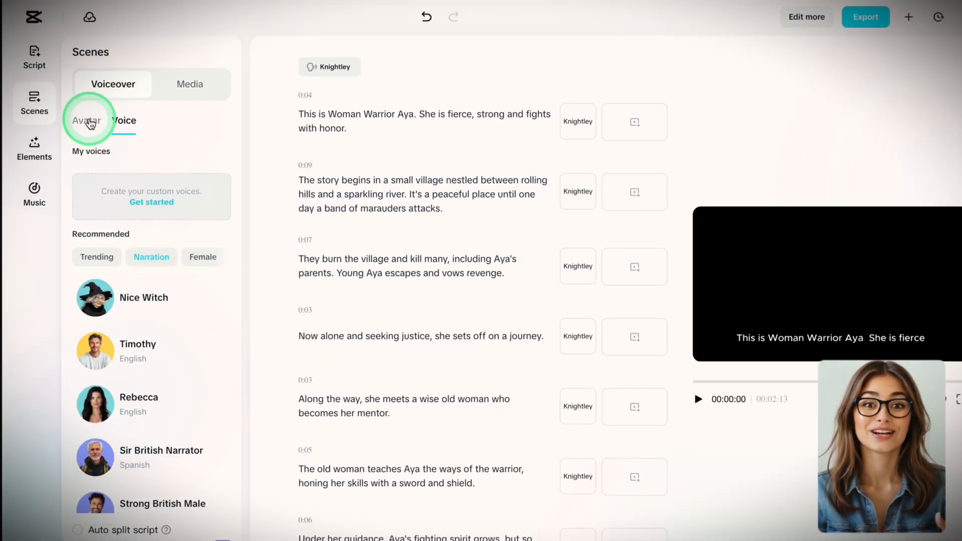
click(88, 121)
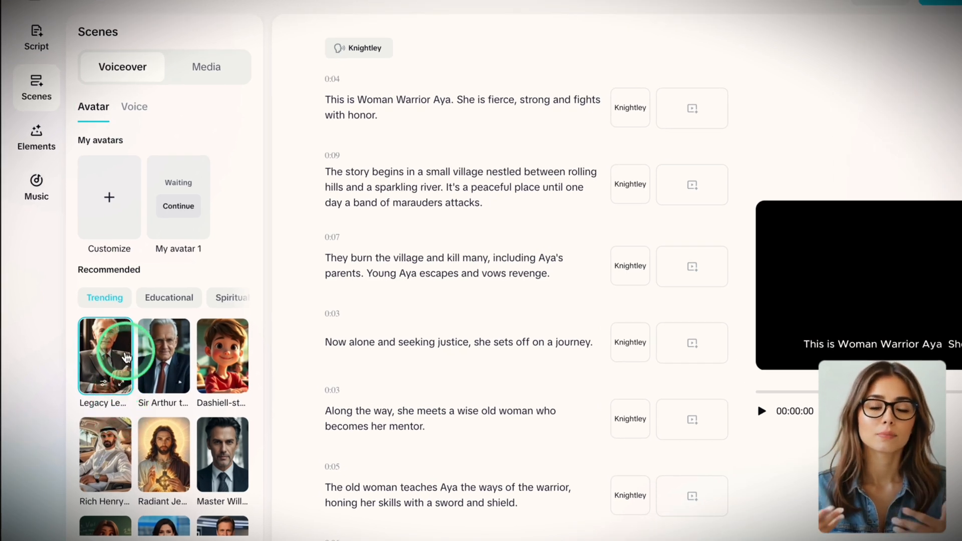
scroll(down, 3)
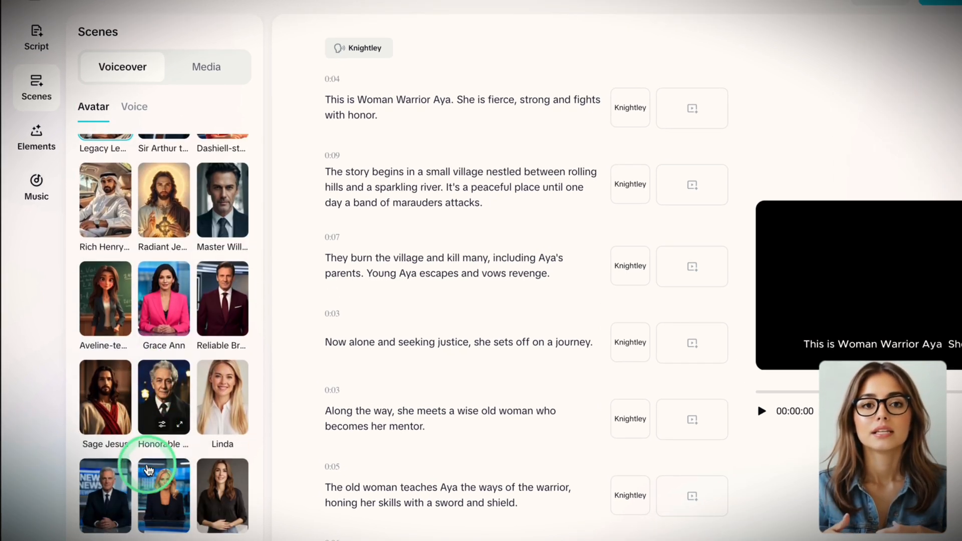
scroll(up, 3)
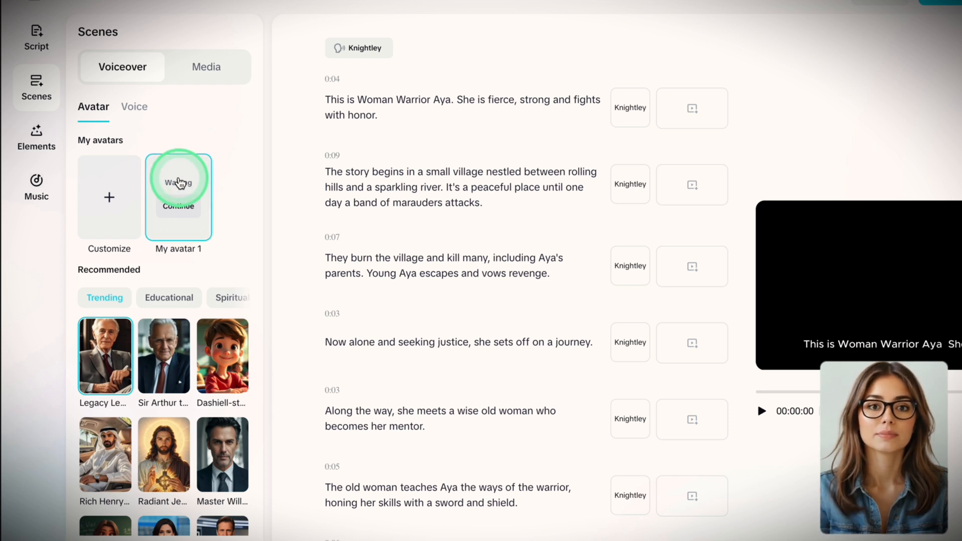
click(109, 198)
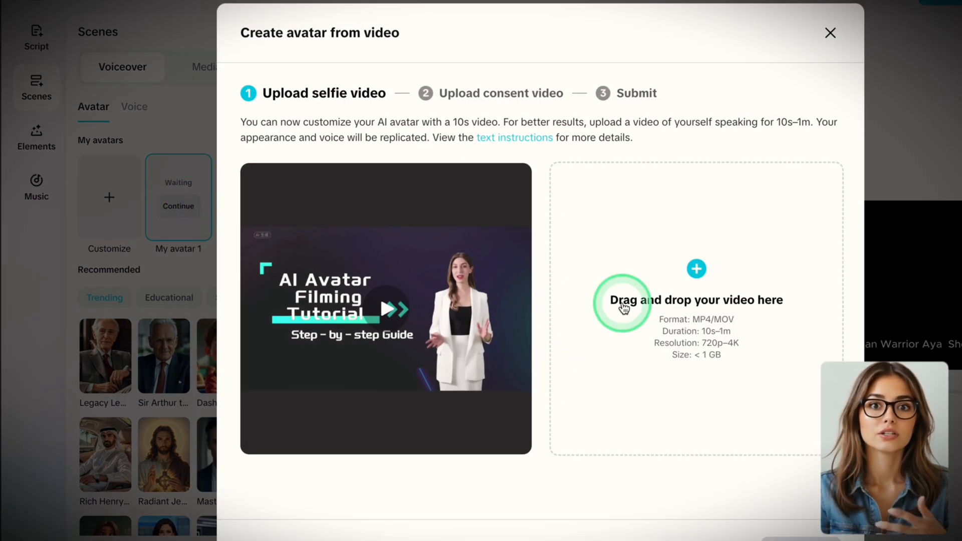
mouse_move(532, 115)
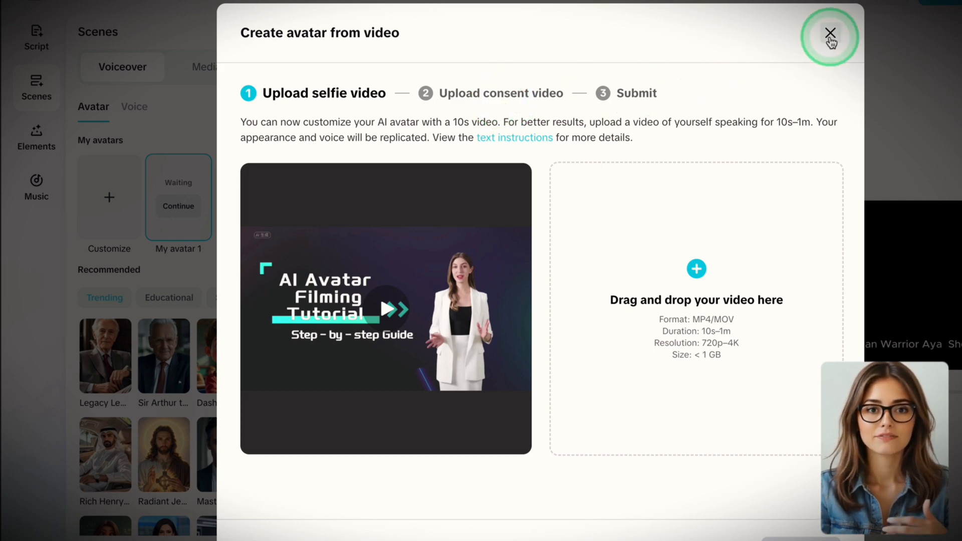
click(830, 32)
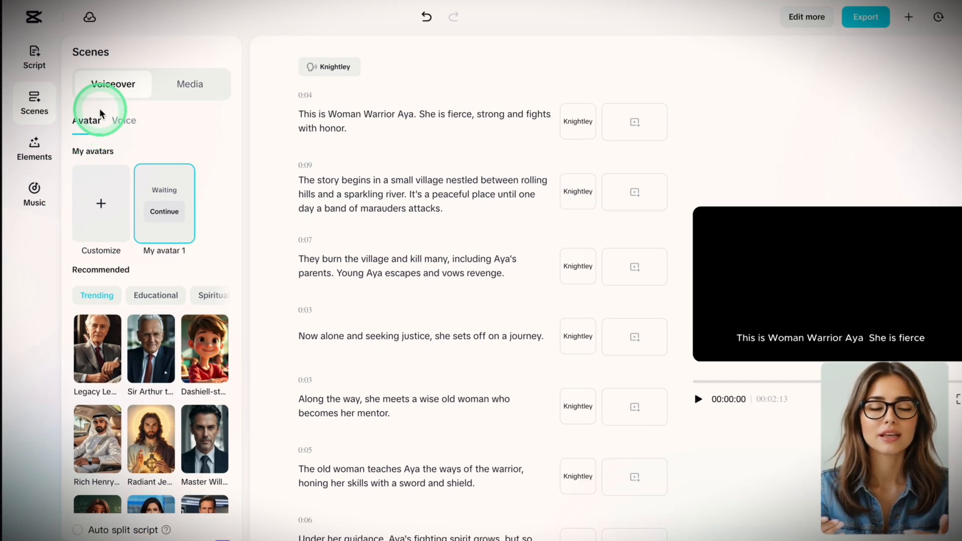
View the scenes' Media options, looking into and dismissing the own-media upload window.
click(189, 84)
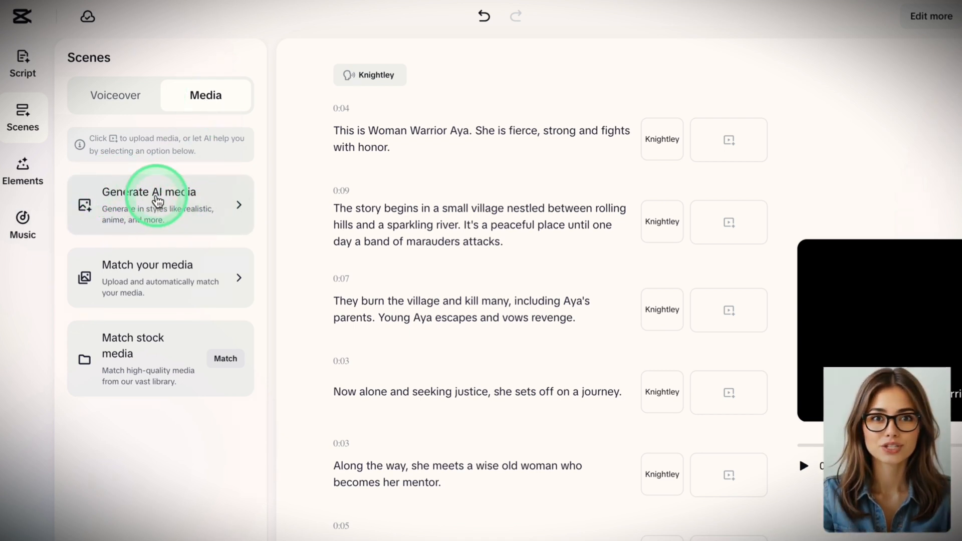
mouse_move(223, 280)
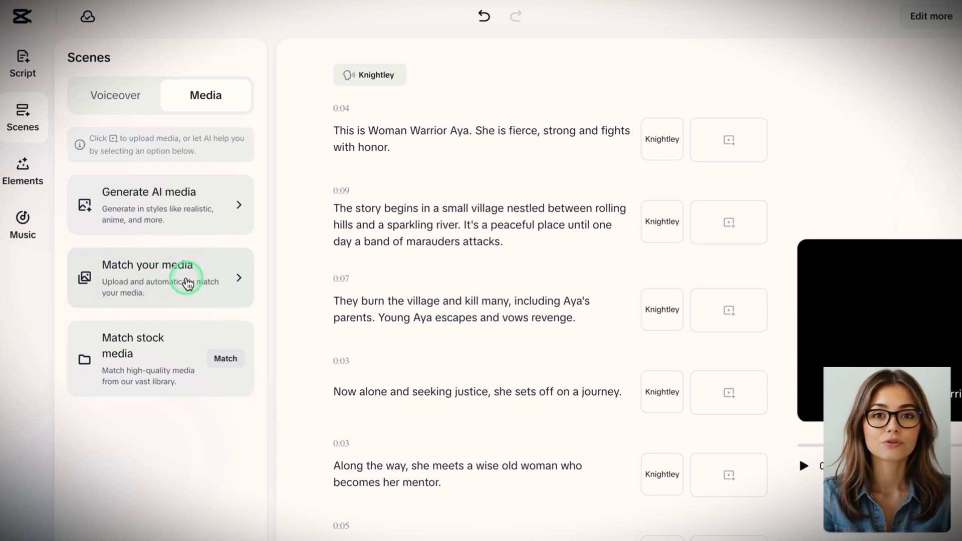
click(159, 277)
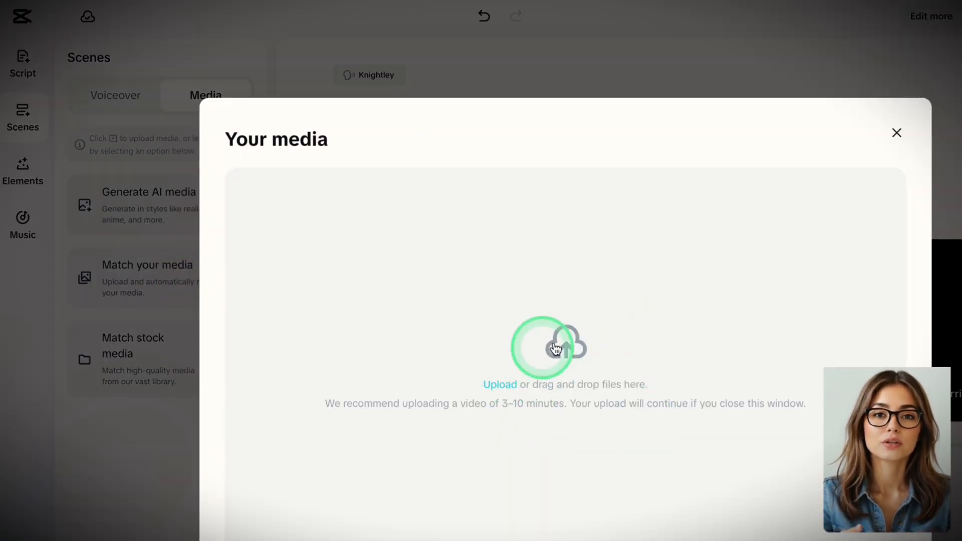
click(896, 132)
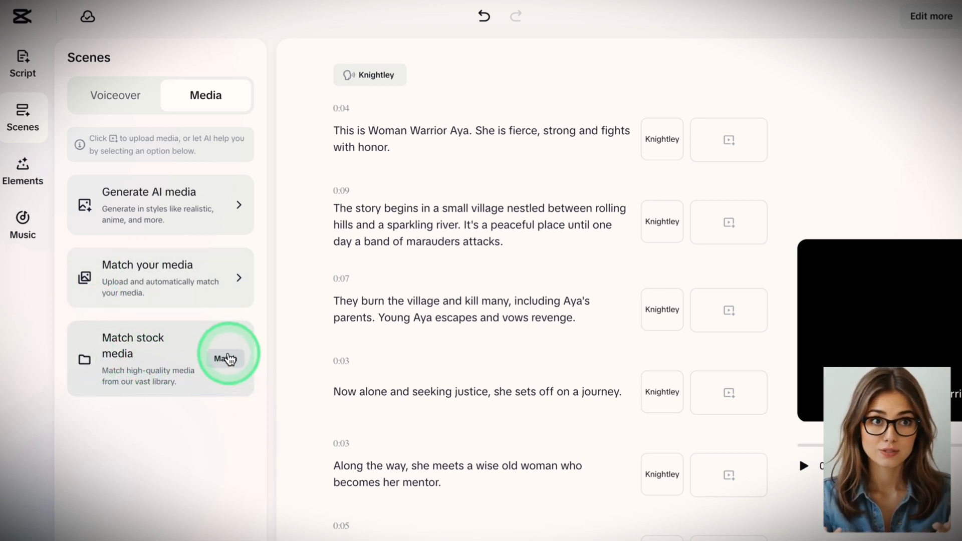
mouse_move(129, 380)
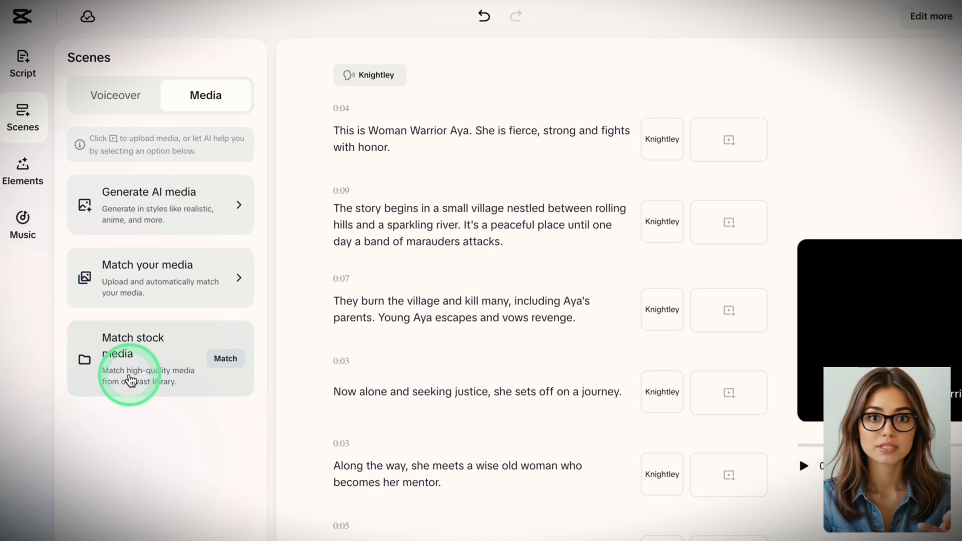
mouse_move(127, 303)
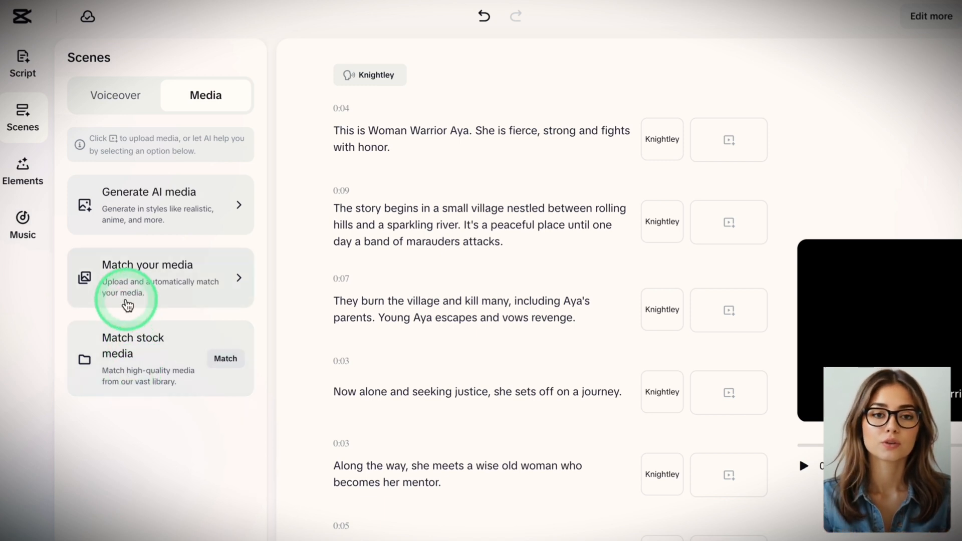
mouse_move(196, 206)
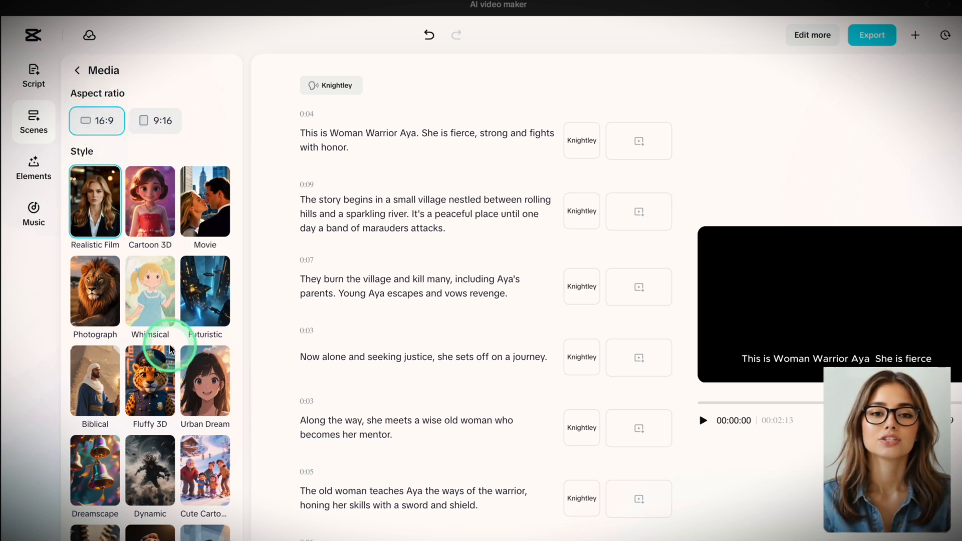
Generate Cartoon 3D style 16:9 AI media for all scenes.
click(150, 202)
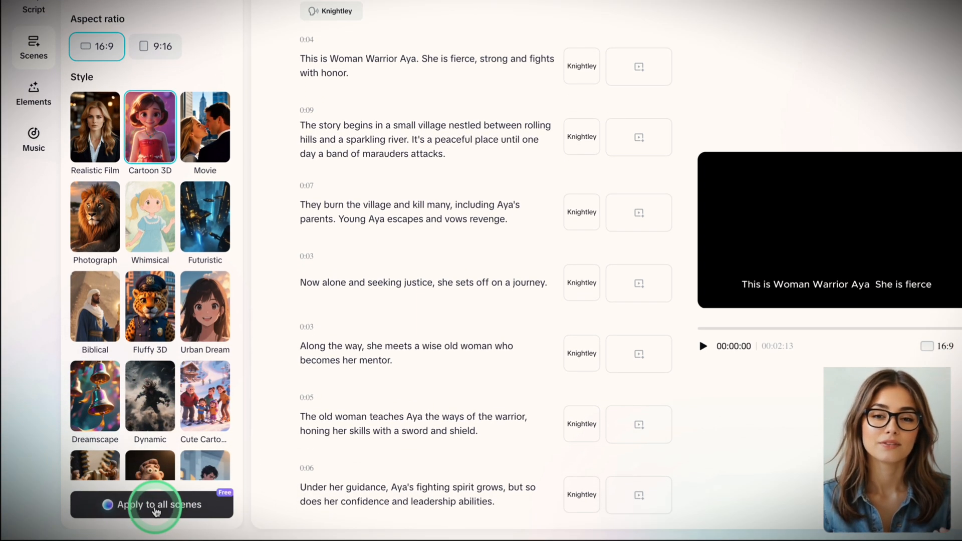
click(150, 504)
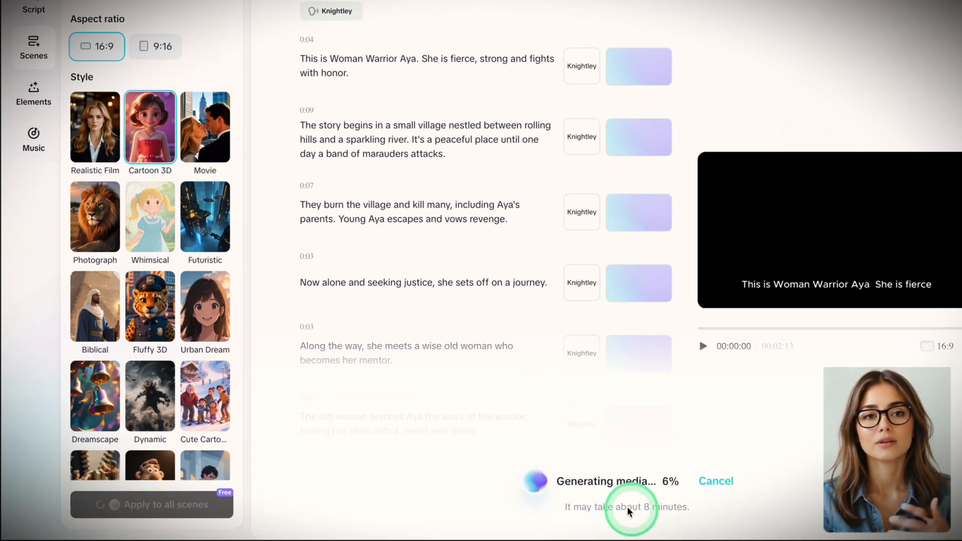
mouse_move(616, 379)
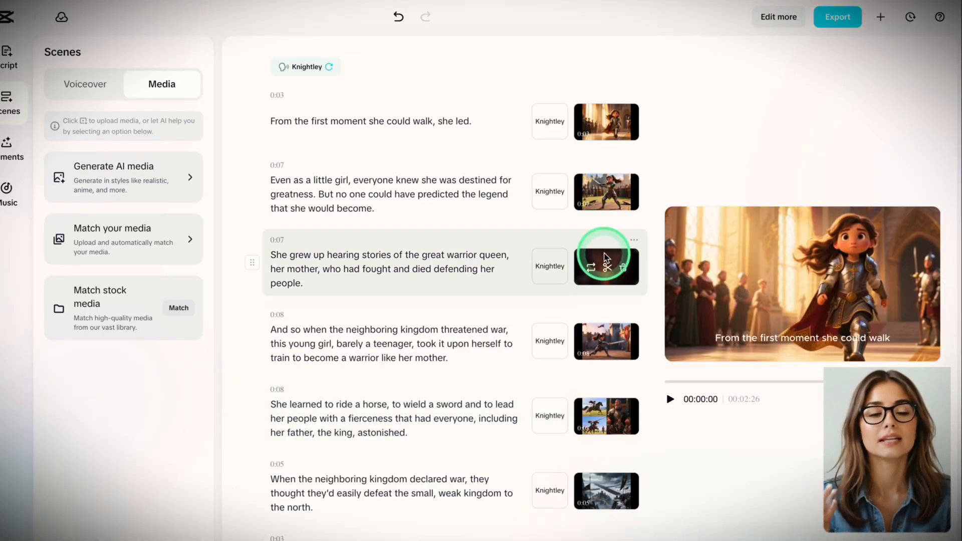
scroll(down, 3)
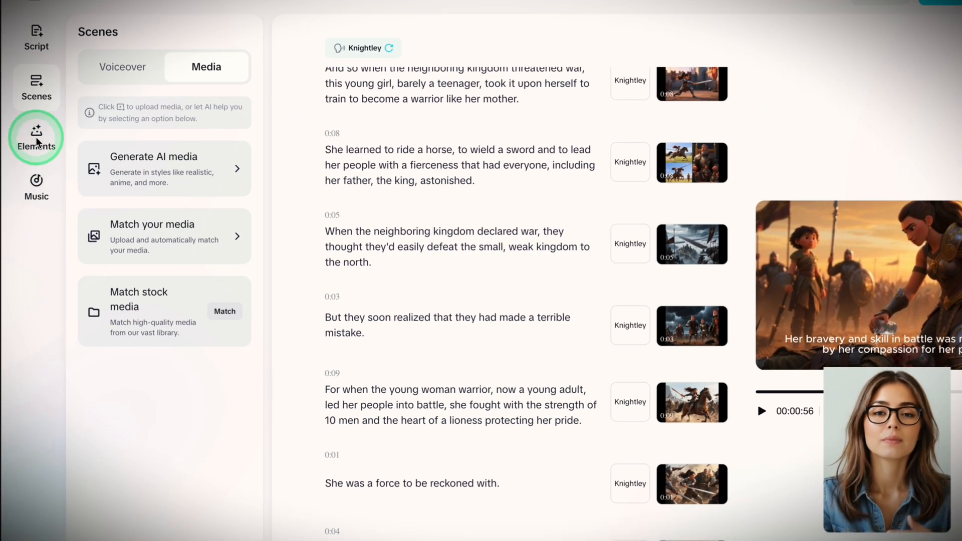
Apply AI edit with keywords, sound FX, stickers and effects at high intensity.
click(36, 136)
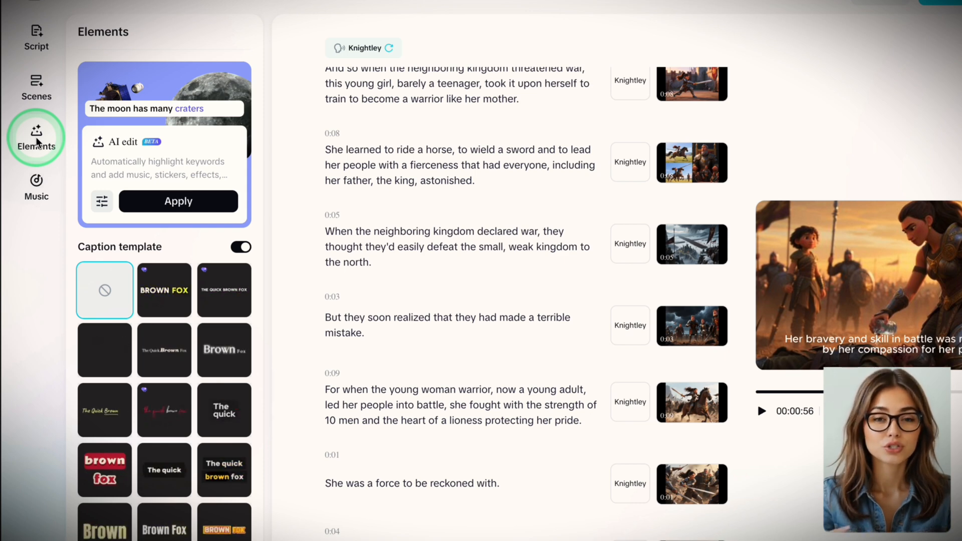
mouse_move(147, 251)
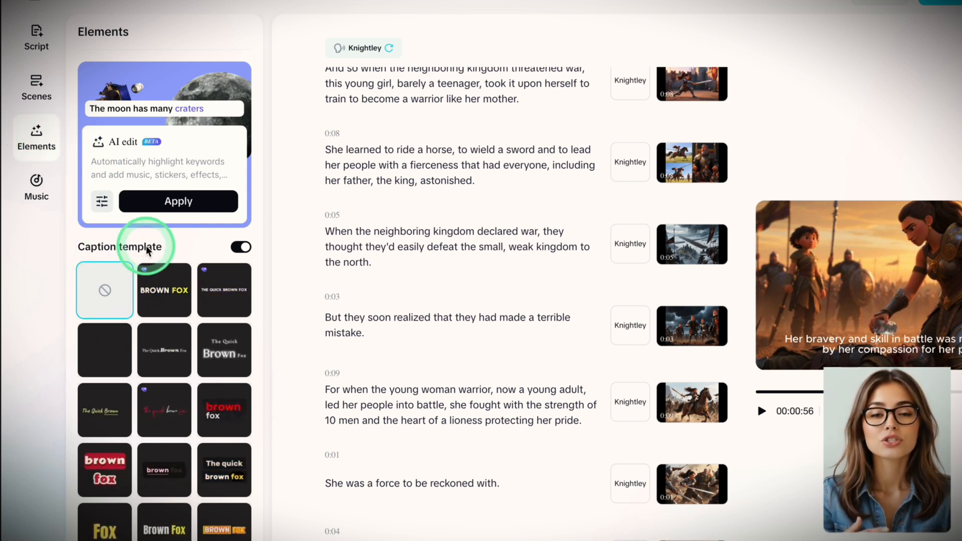
mouse_move(104, 350)
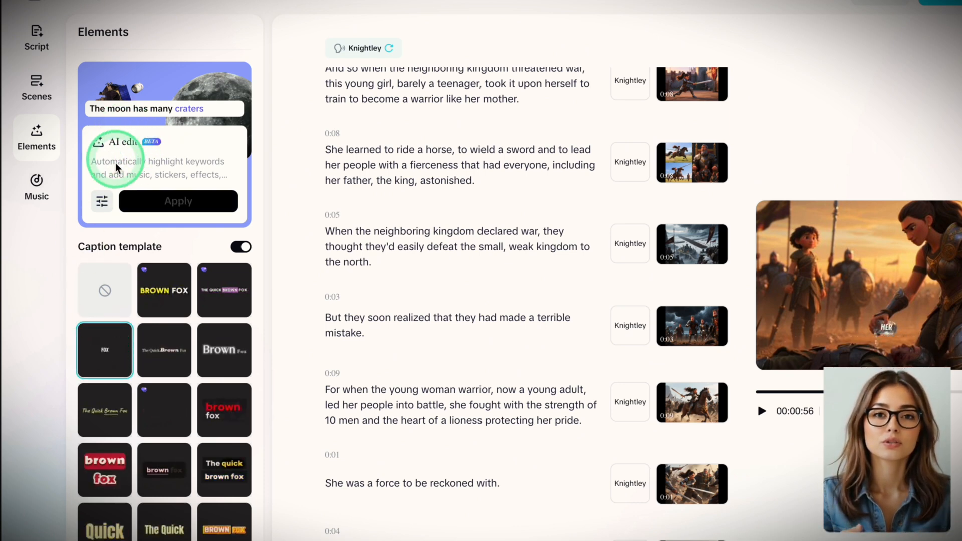
mouse_move(100, 202)
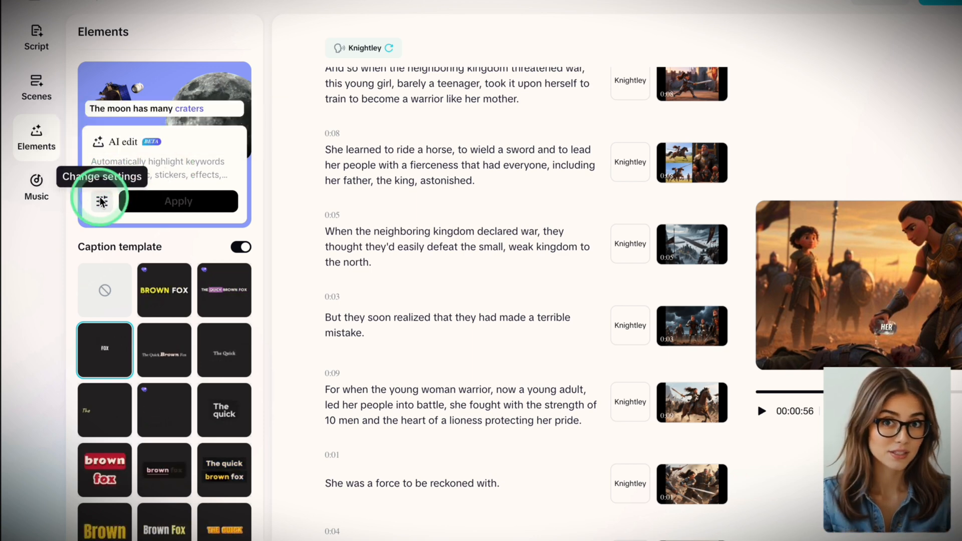
click(100, 200)
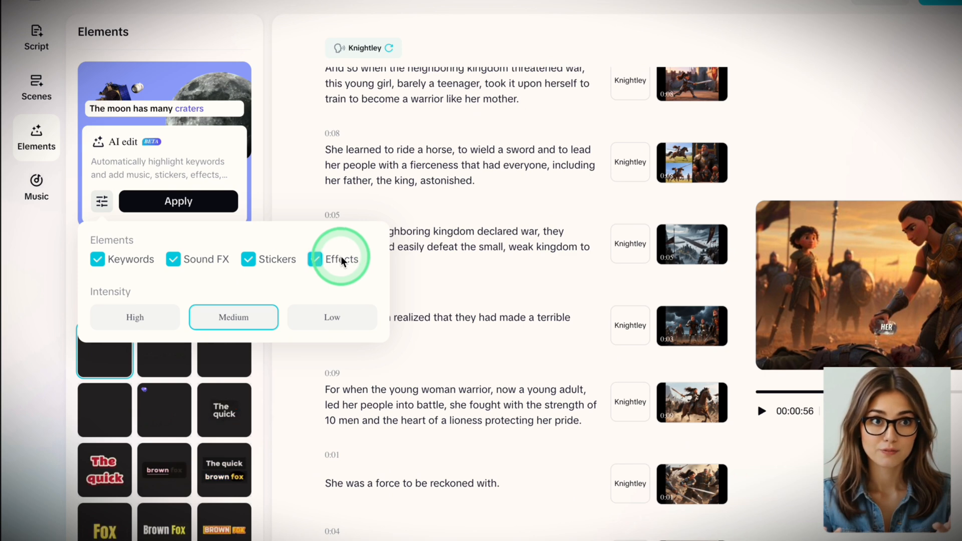
click(234, 318)
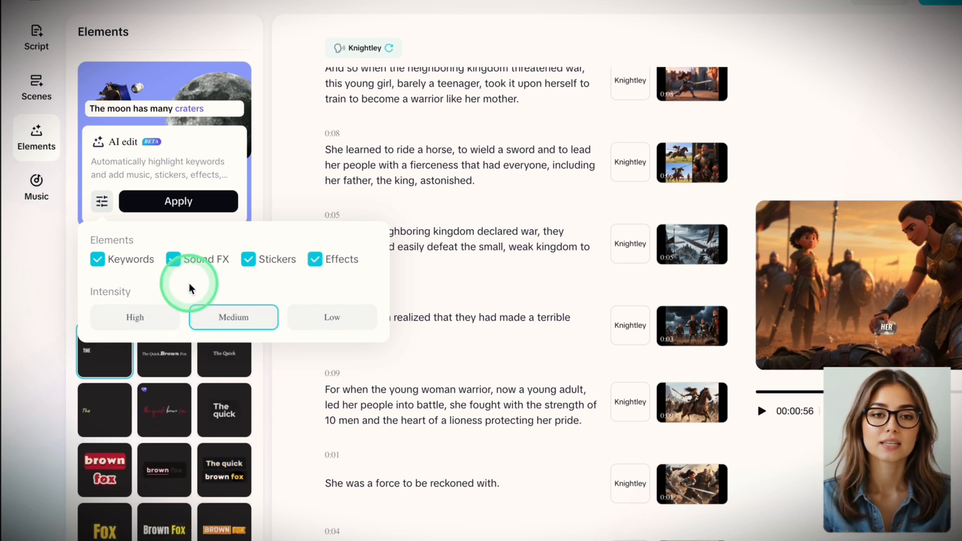
click(135, 318)
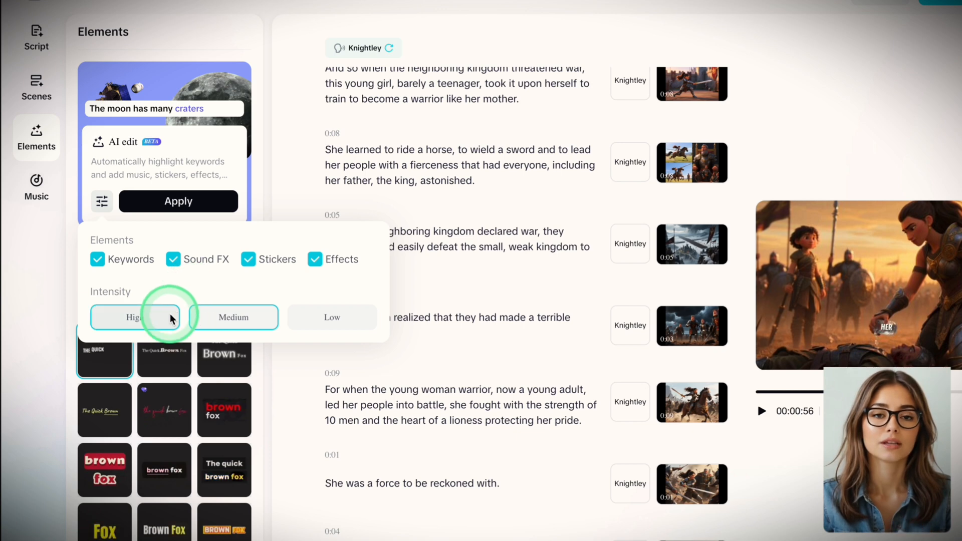
click(179, 202)
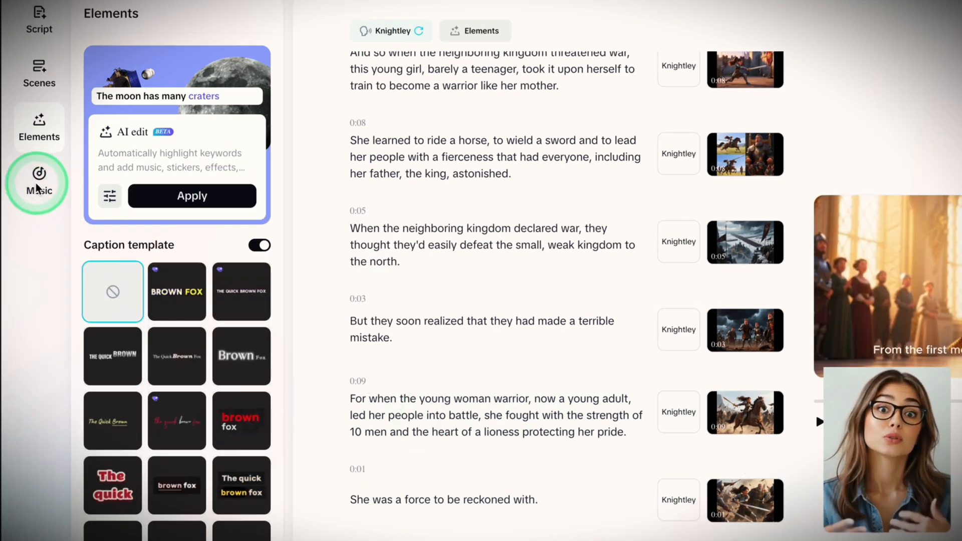
Search the music library for 'epic' and add the Epic cinematic background music track.
click(40, 181)
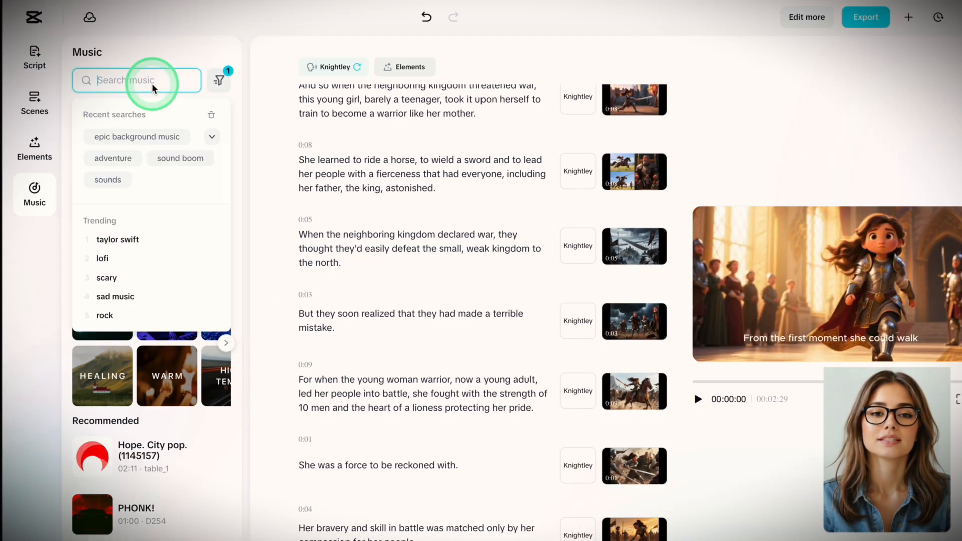
text(epic)
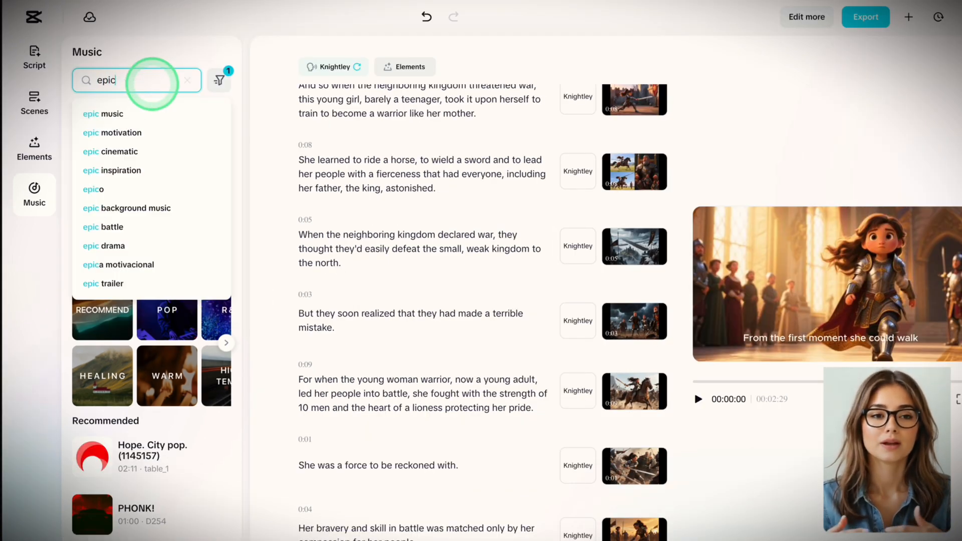
click(127, 208)
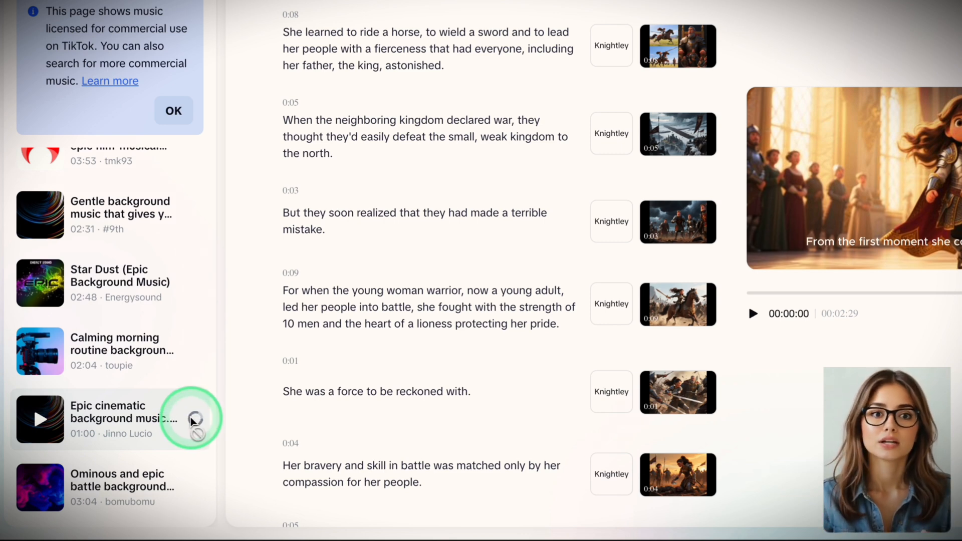
click(174, 420)
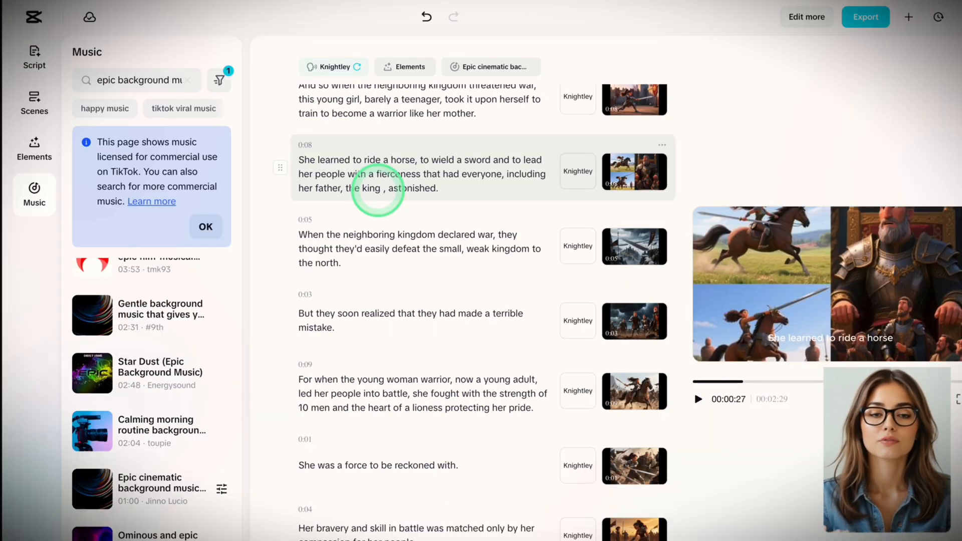
Edit the horse-riding line to 'her father, the king More, astonished' and refresh its voiceover and captions.
text(More)
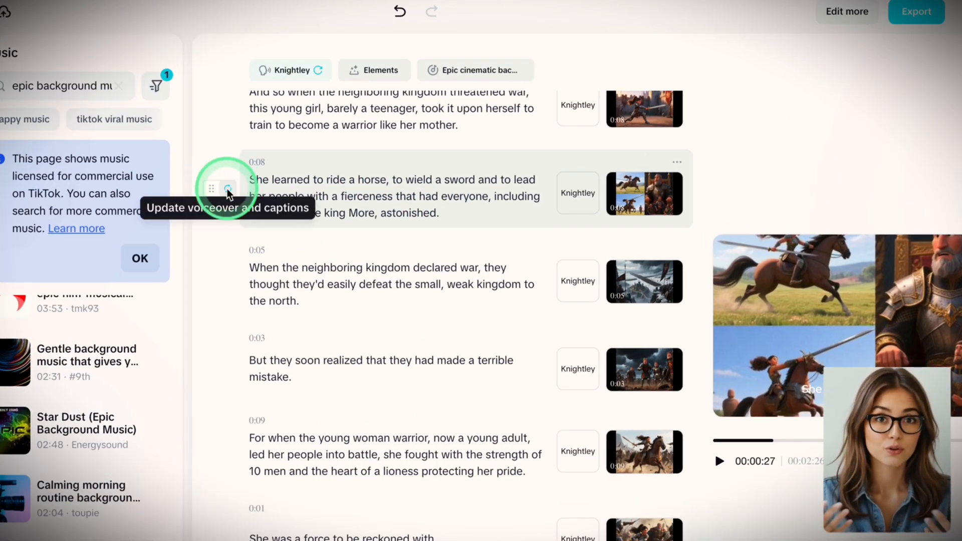
click(227, 187)
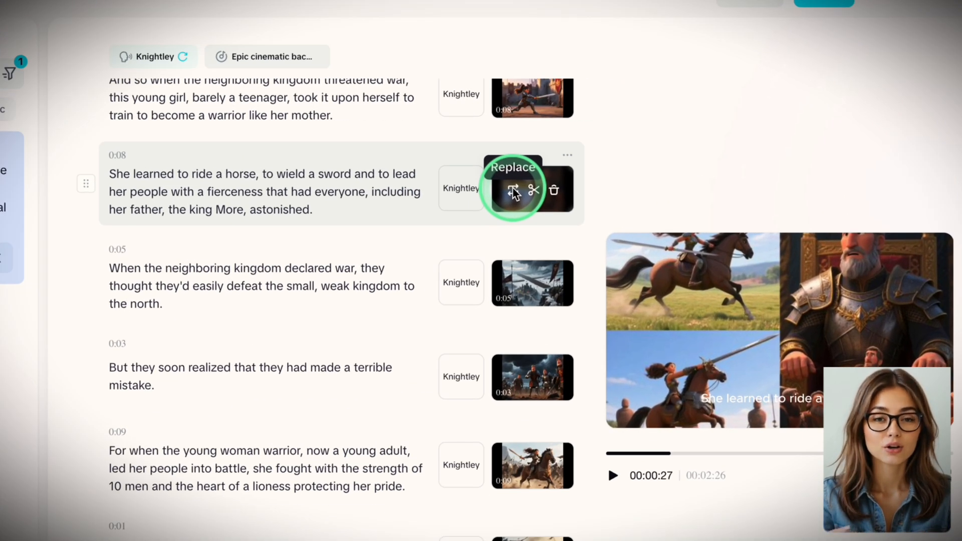
Generate new Cartoon 3D 16:9 AI images for the horse-riding scene from its description.
click(516, 190)
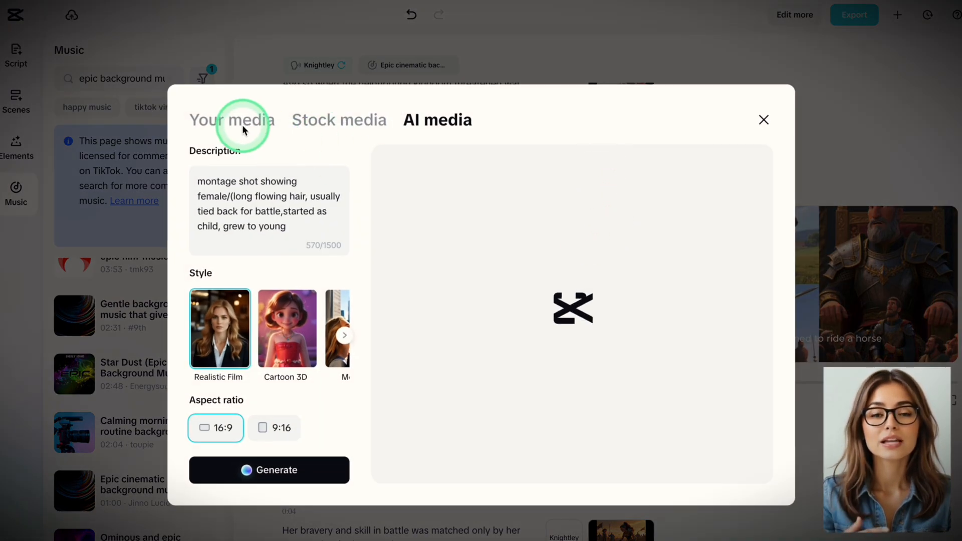
click(232, 119)
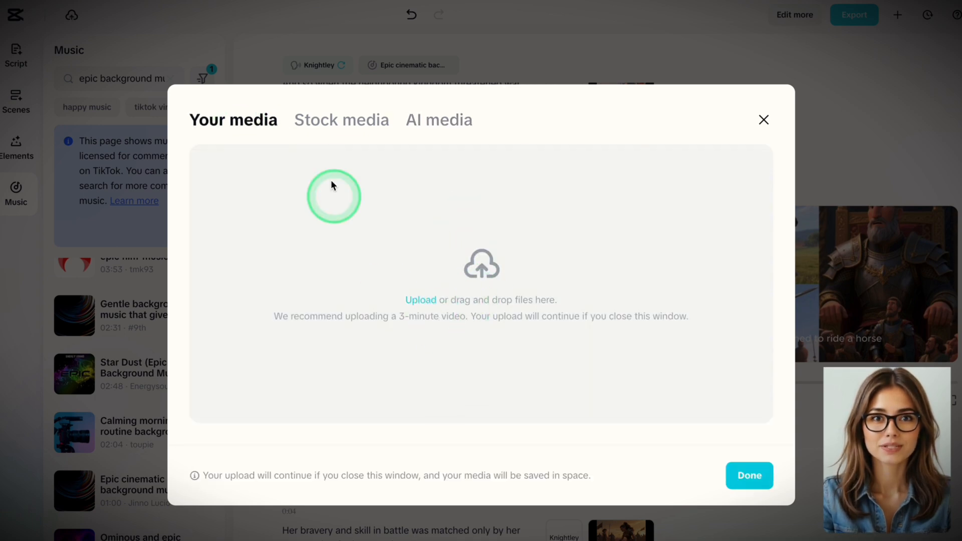
click(341, 119)
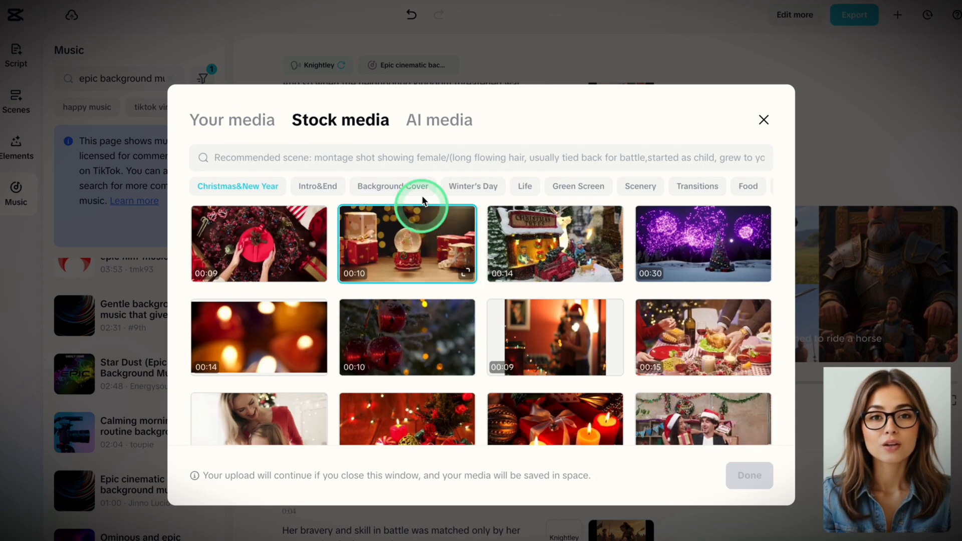
click(438, 120)
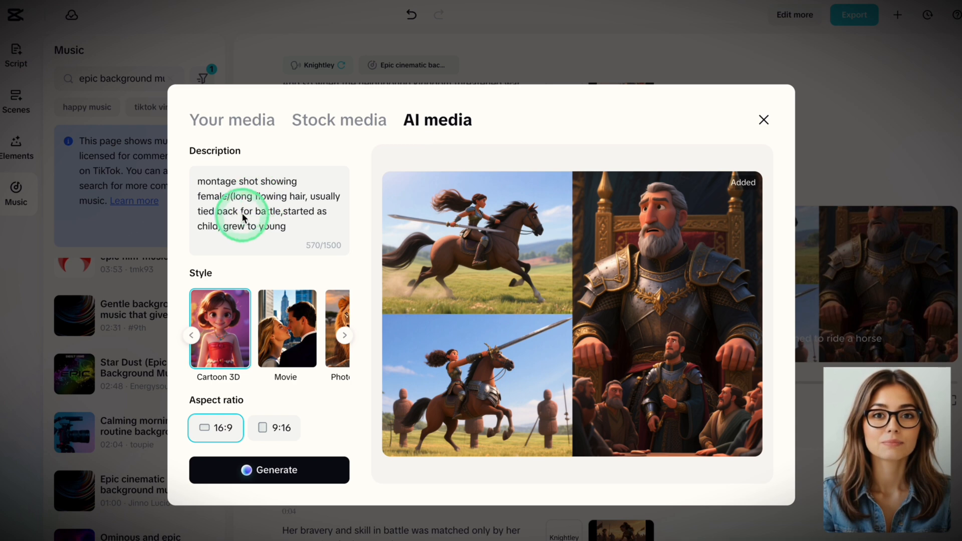
click(285, 469)
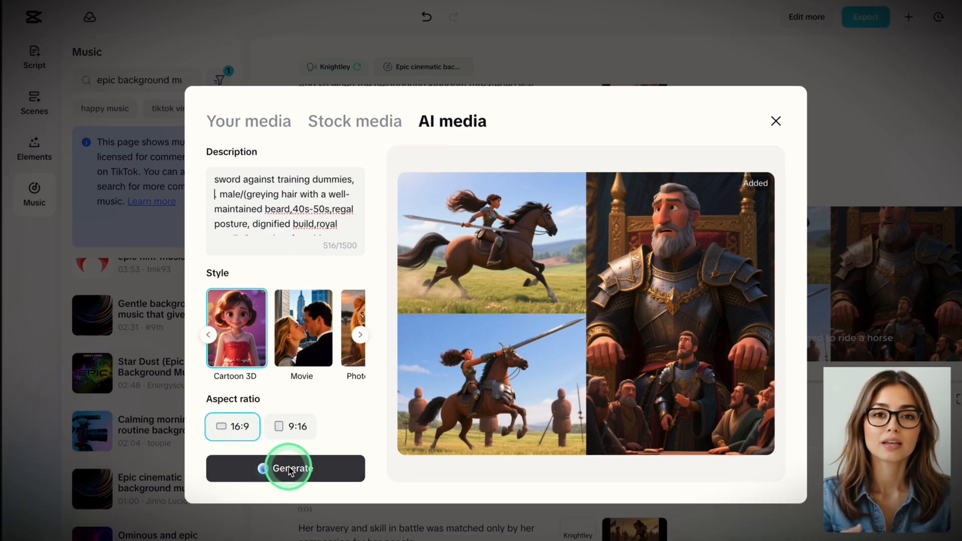
click(284, 468)
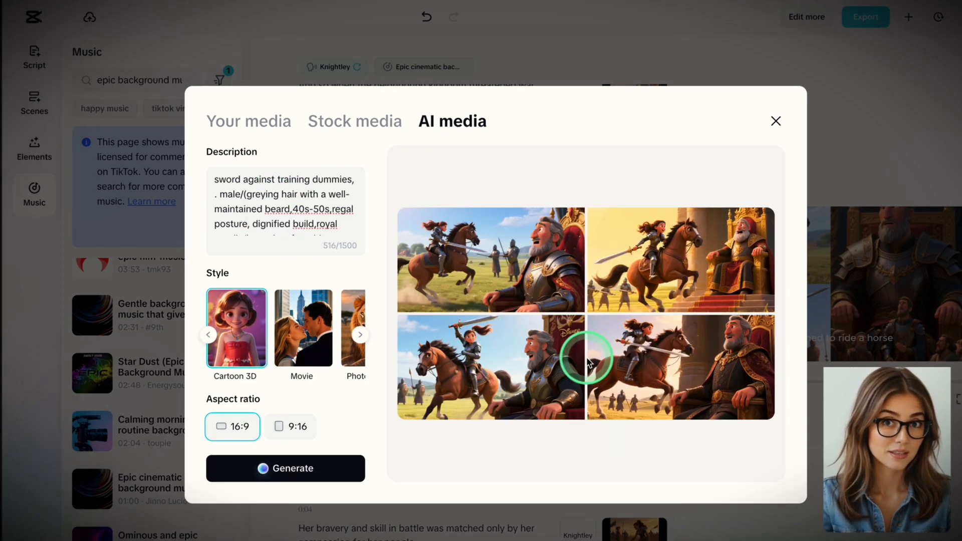
Preview a generated image of the girl riding past the king and add it to the scene.
click(680, 260)
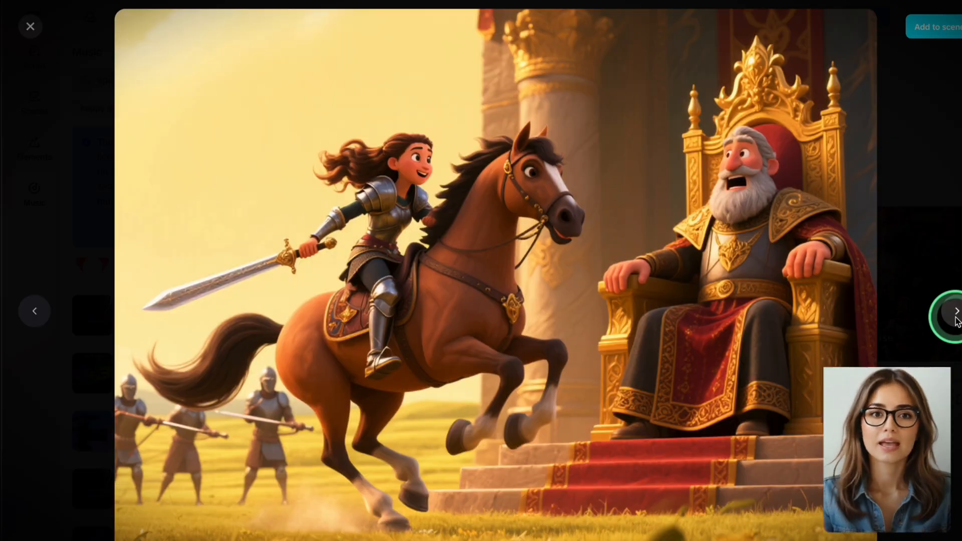
click(30, 26)
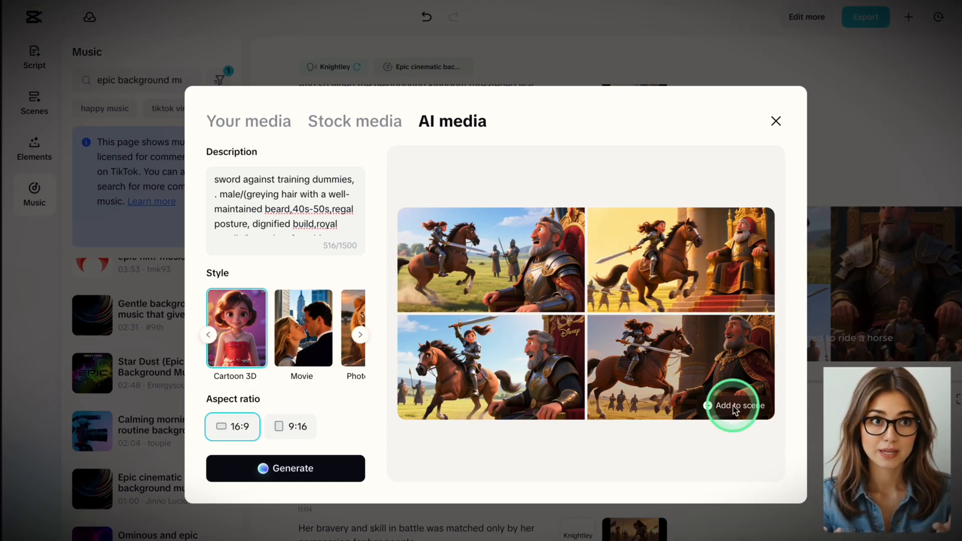
click(731, 406)
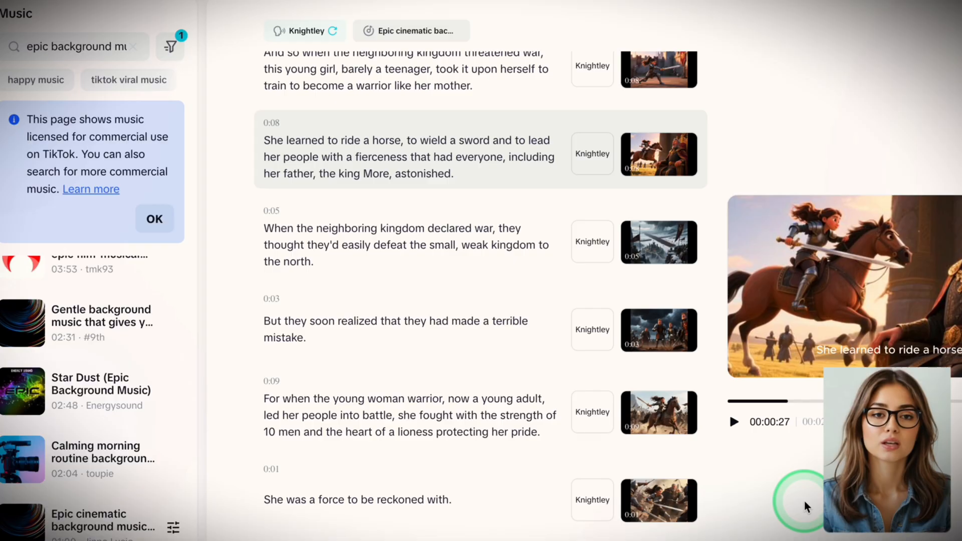
mouse_move(254, 147)
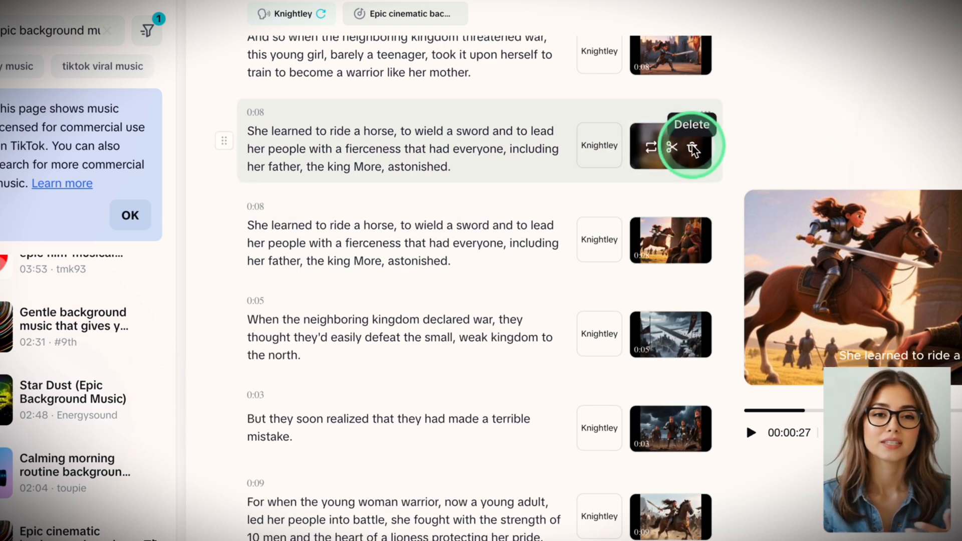
Delete the duplicated horse-riding scene, leaving a single version.
click(693, 149)
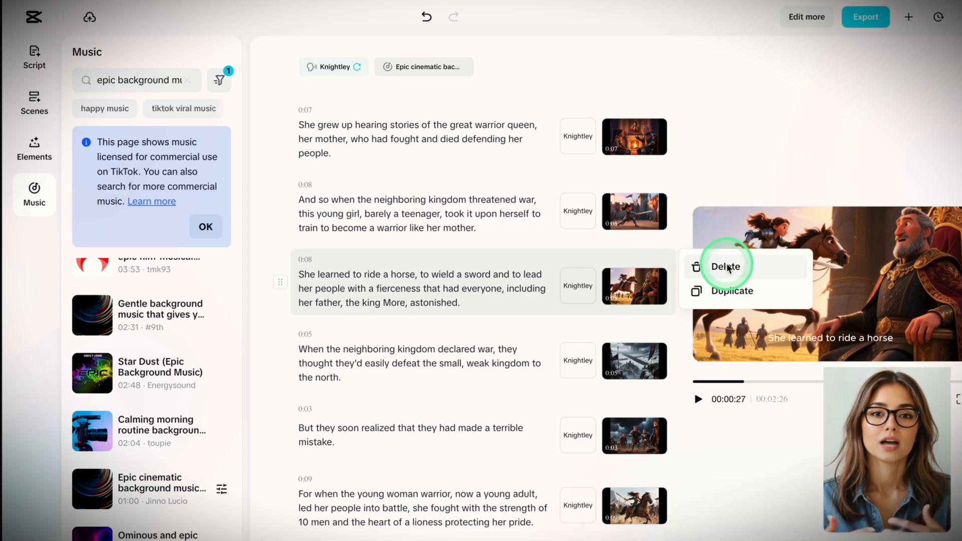
click(731, 291)
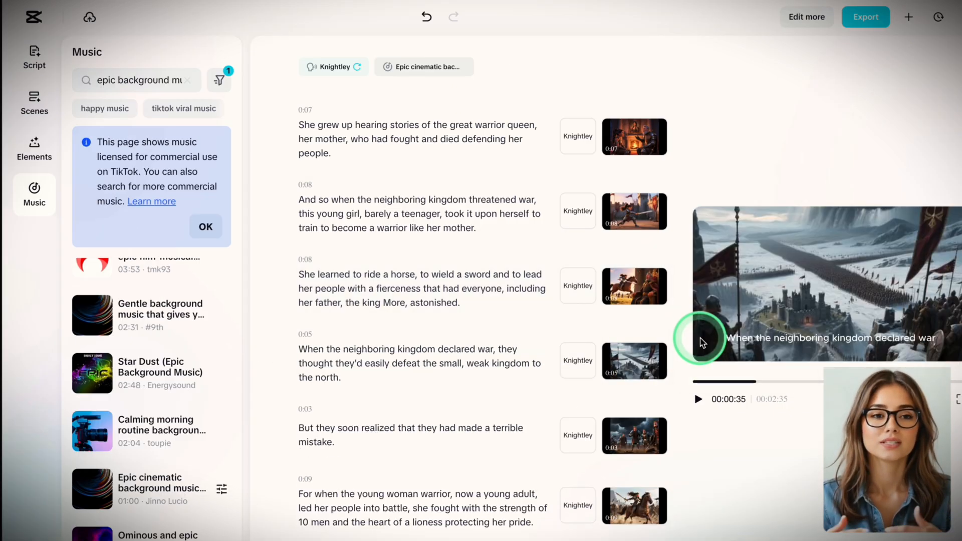
mouse_move(524, 316)
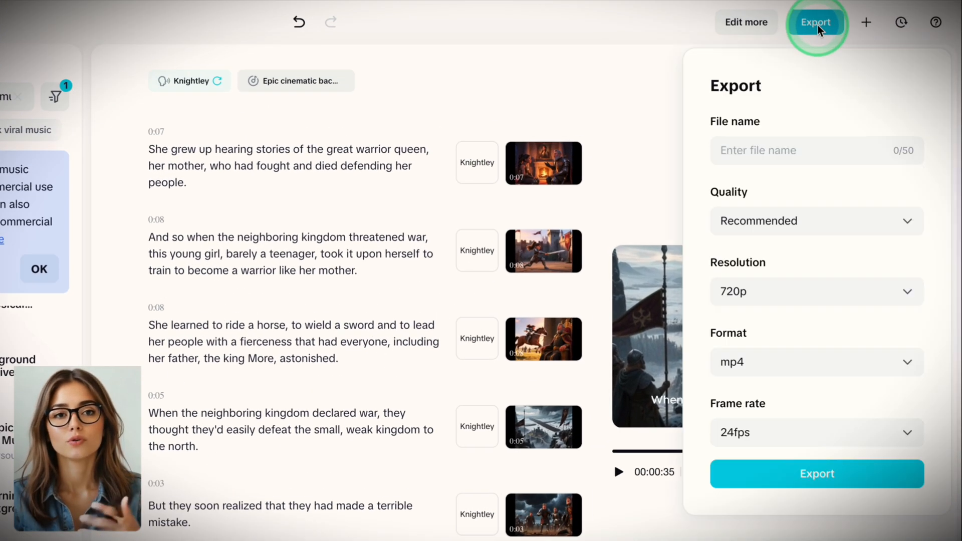
Set the export resolution to 4k and launch the mp4 24fps export.
click(816, 291)
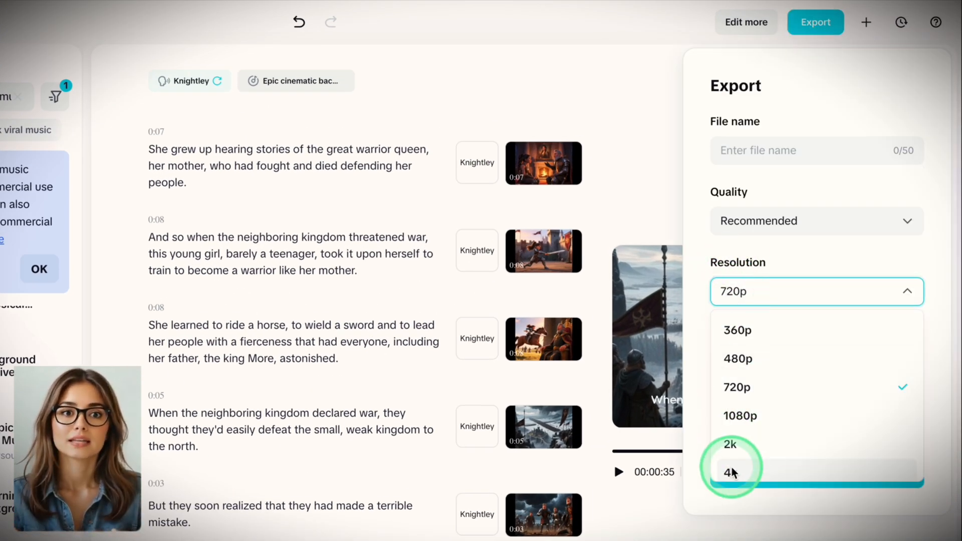
click(731, 473)
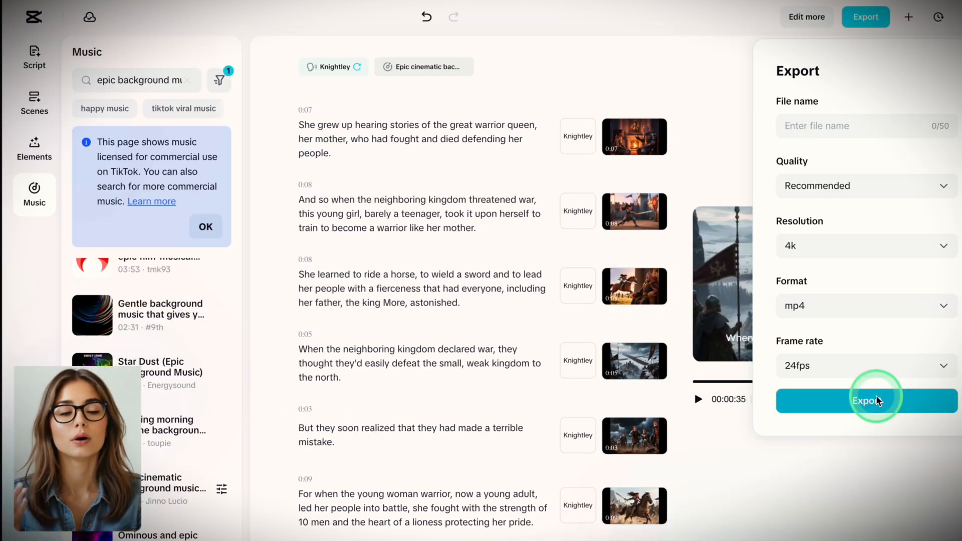
click(867, 400)
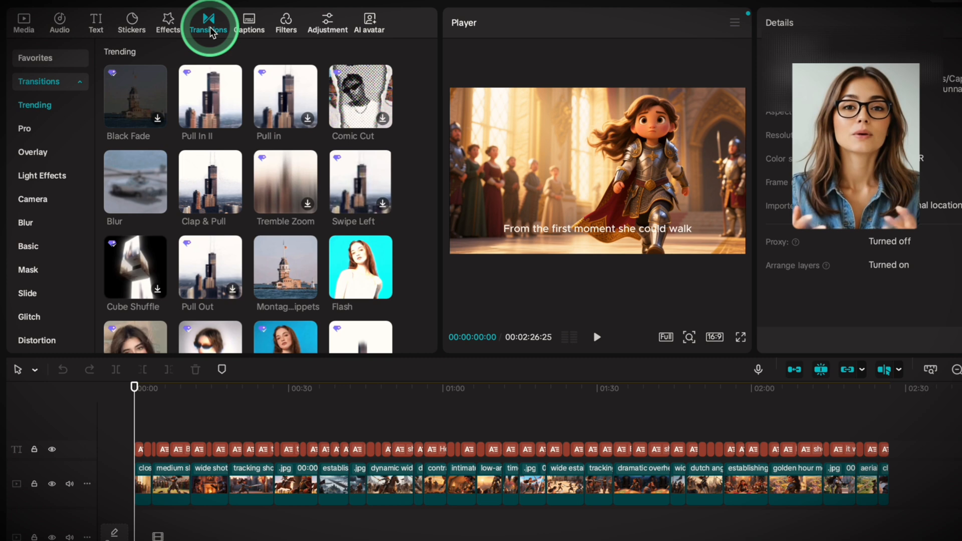
mouse_move(286, 263)
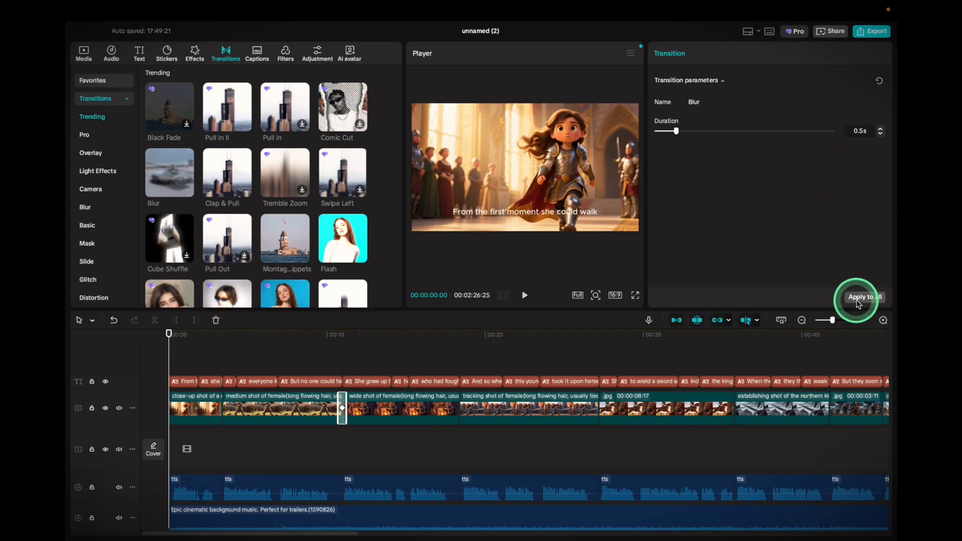
Apply the Blur transition to all clips, lengthen it slightly, then browse audio for cheer effects.
click(880, 127)
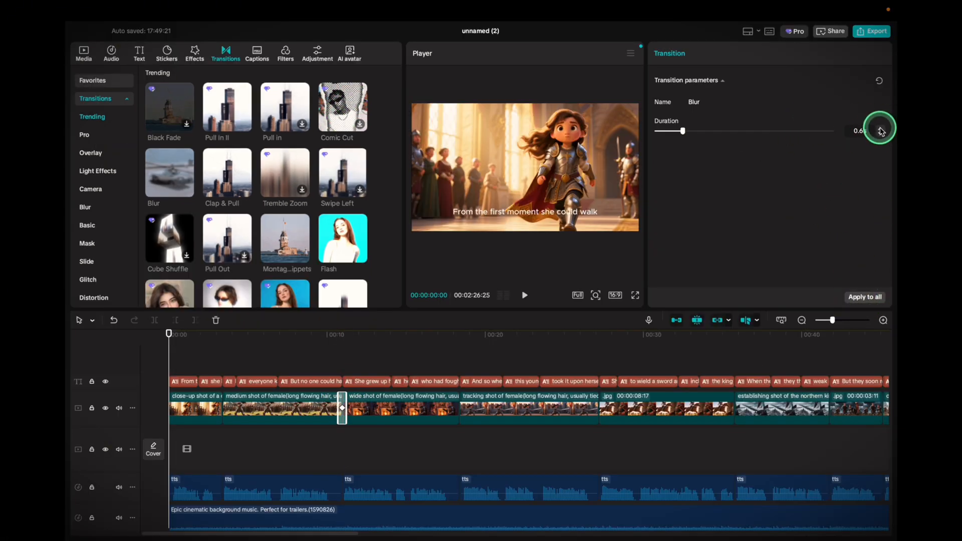
click(881, 127)
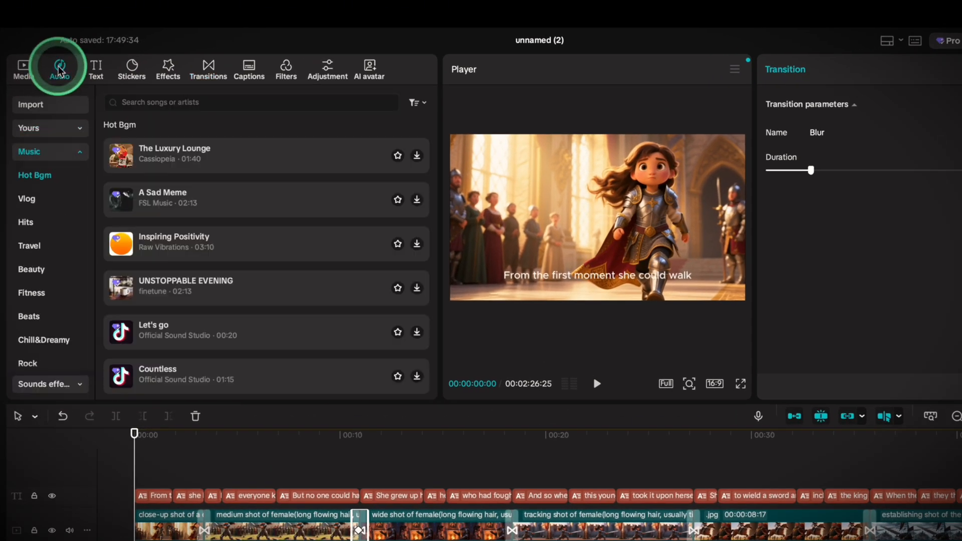
click(44, 384)
text(cheer)
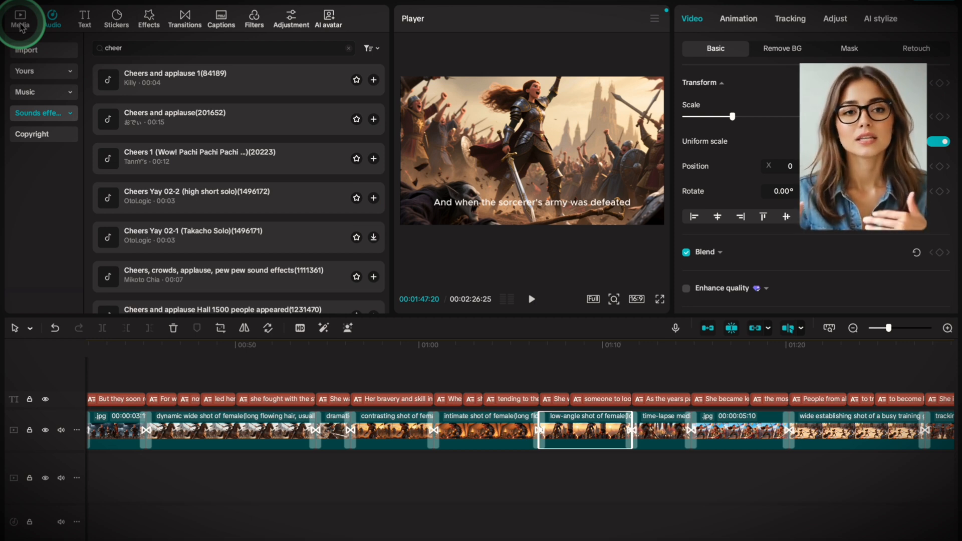
Browse the project's AI media and review the available AI video models.
click(23, 18)
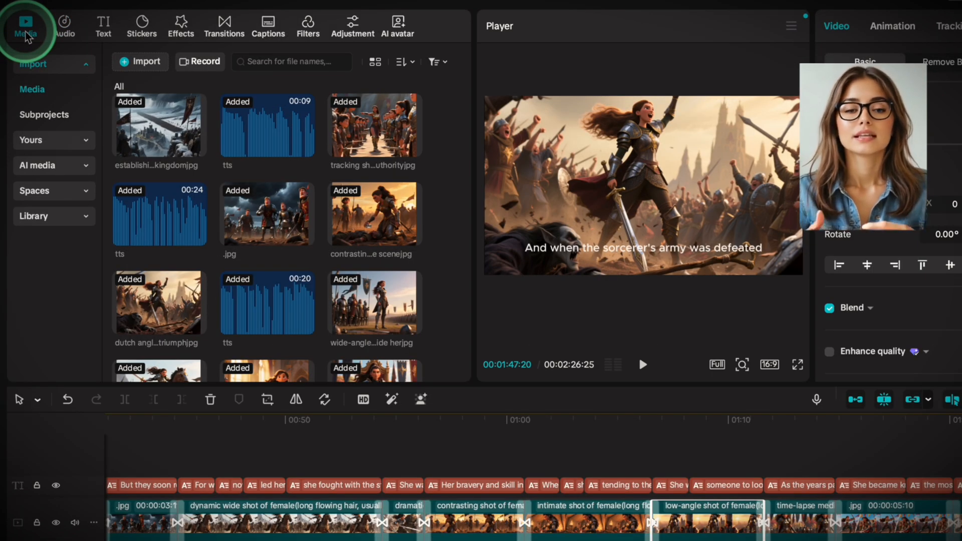
mouse_move(37, 145)
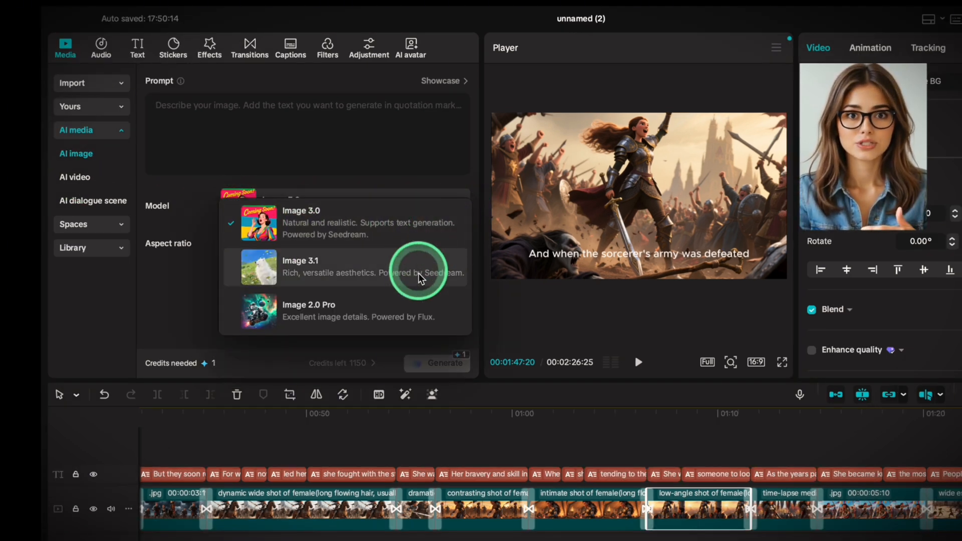
mouse_move(159, 171)
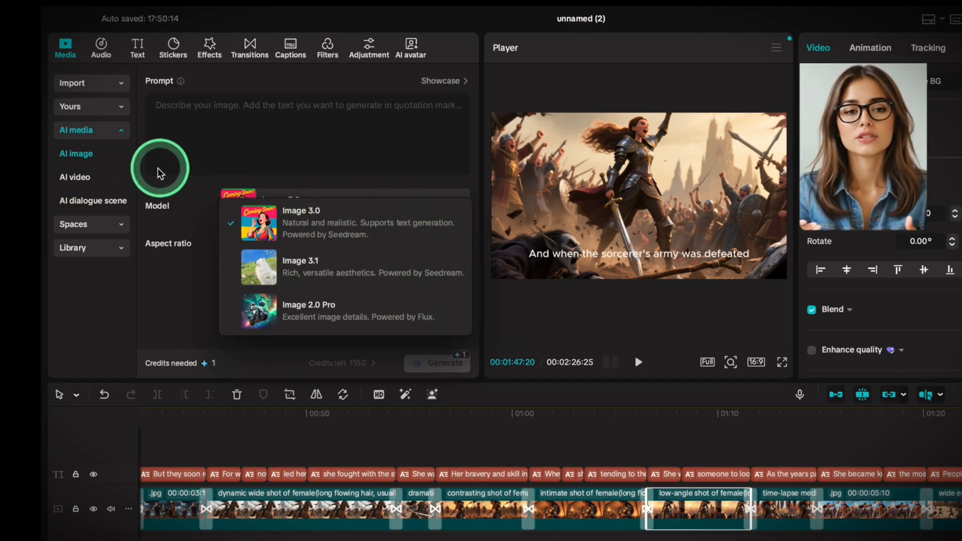
click(74, 178)
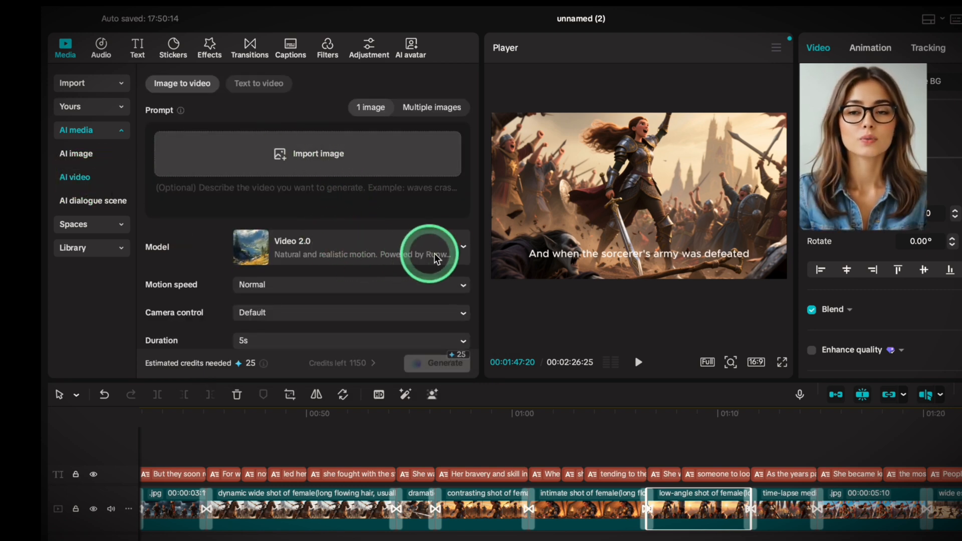
click(463, 247)
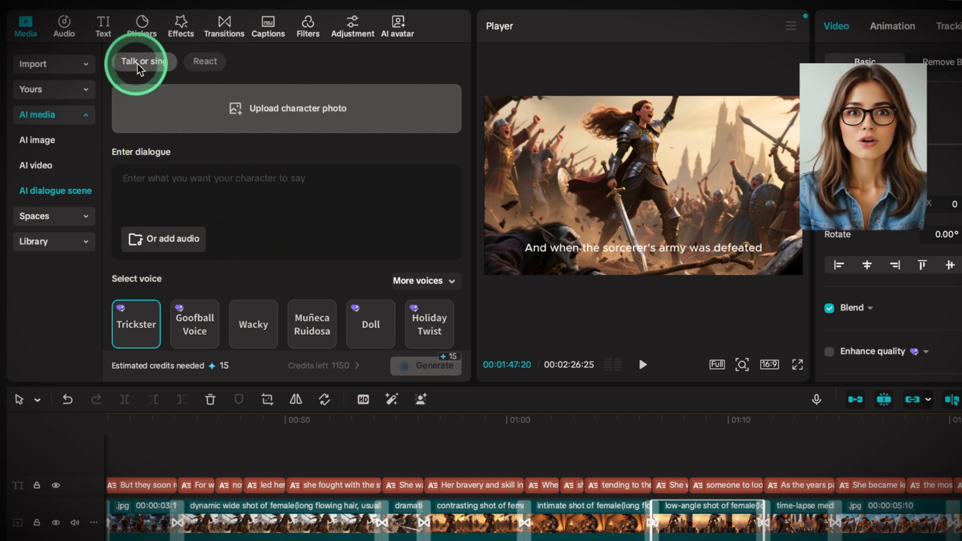
Review dialogue and reaction scene options, then write the sword-raising prompt for the battle image.
click(204, 61)
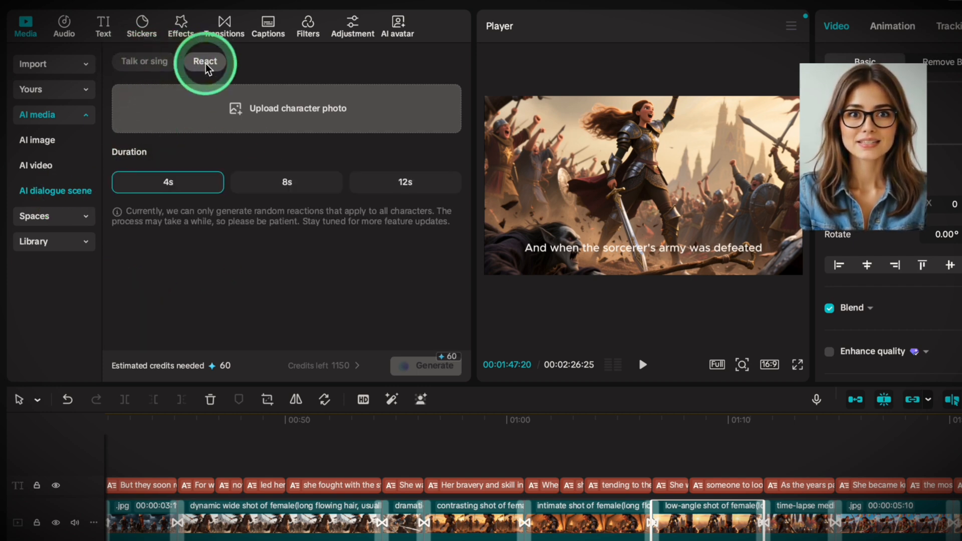
click(397, 26)
text(Girl is rising her sward while the kids are looking a)
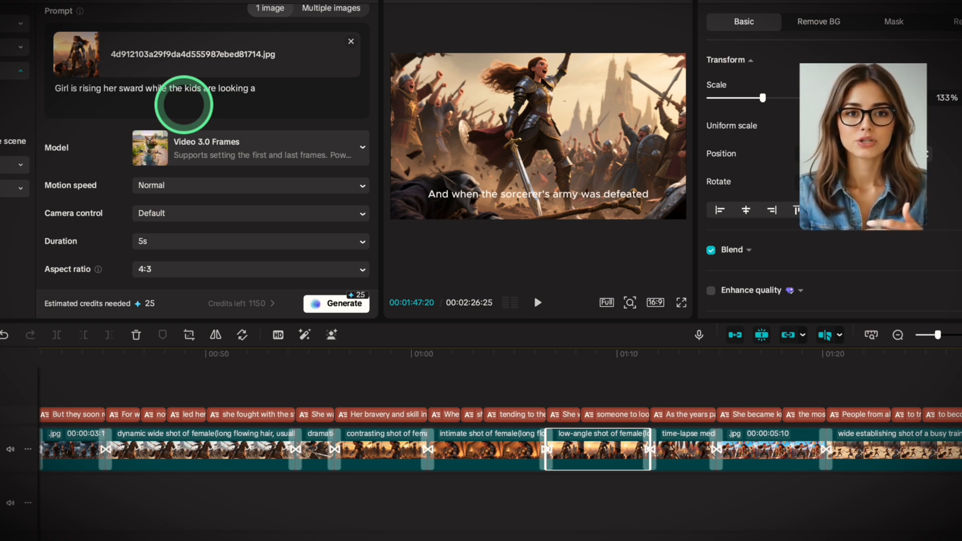
click(249, 148)
text(t her with admiration.)
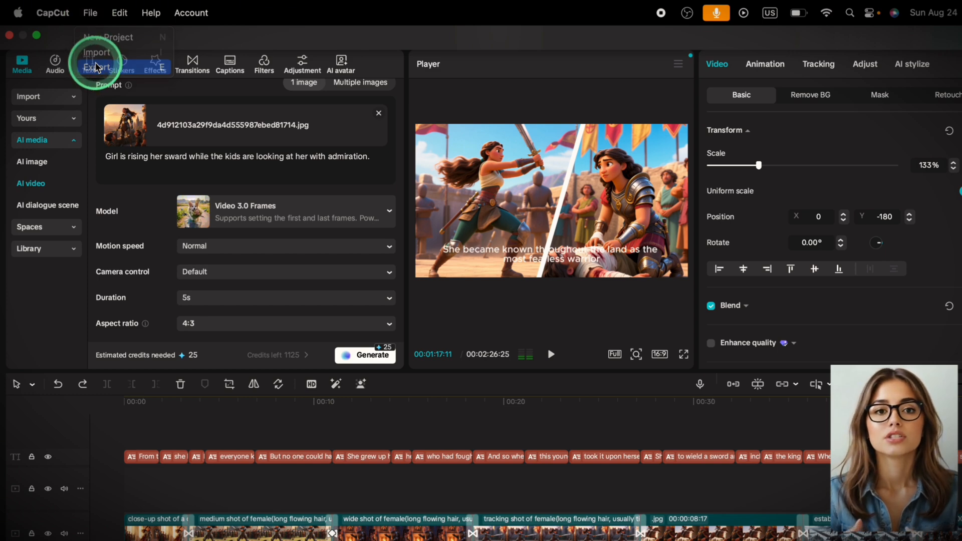
Set the project export to 4K resolution as an H.264 mov at 30fps.
click(99, 66)
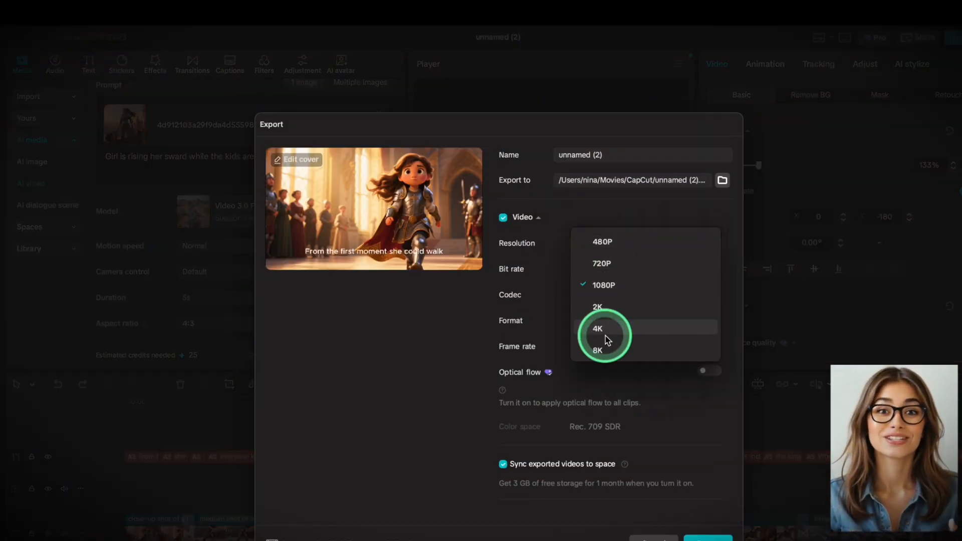
click(597, 329)
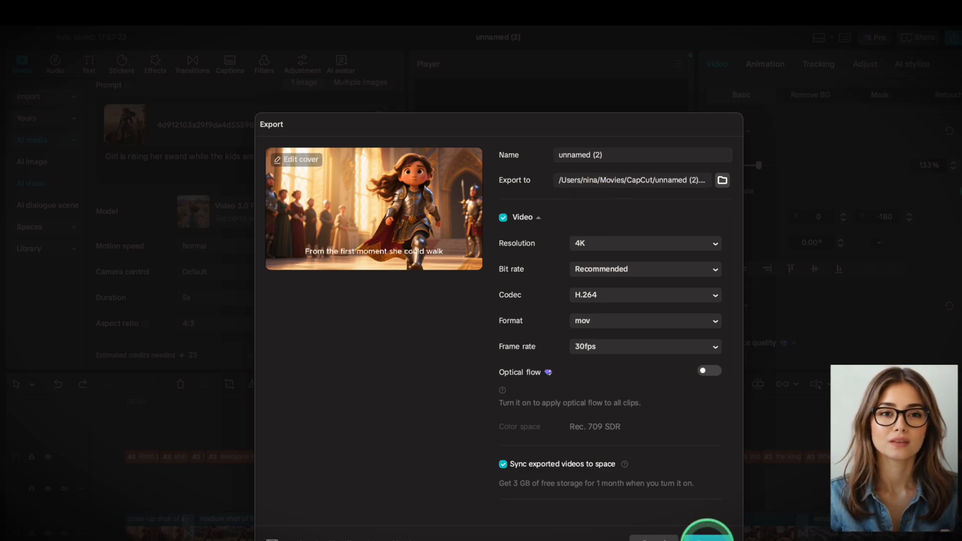